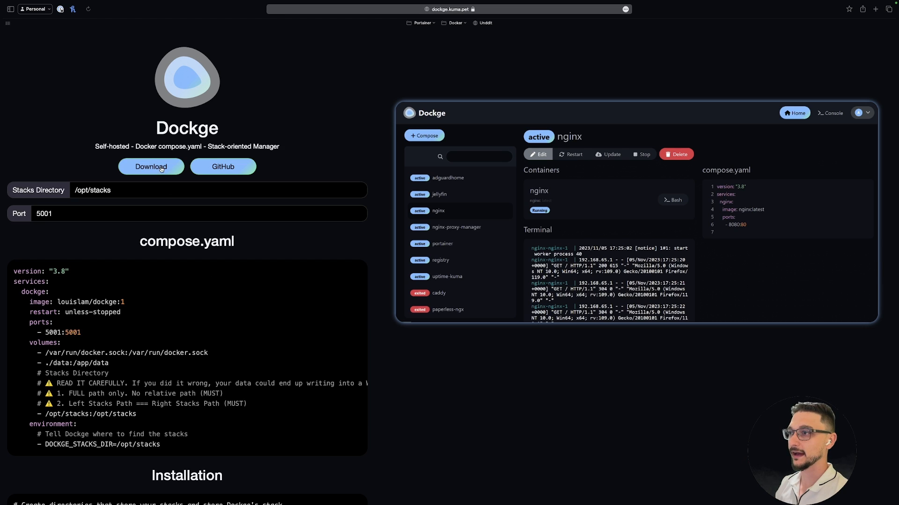
mouse_move(226, 187)
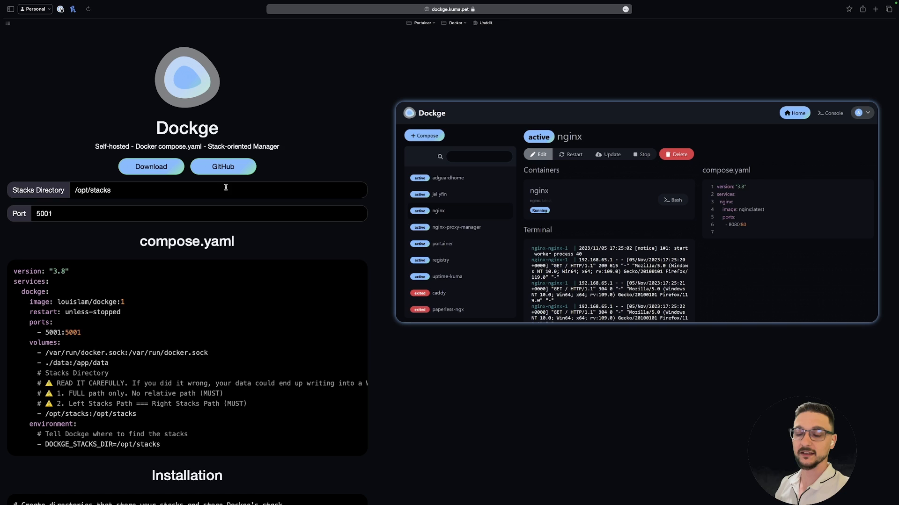
Step: Go from the Dockge site to its GitHub repository and scroll the README to the How to Install / Basic section
click(223, 167)
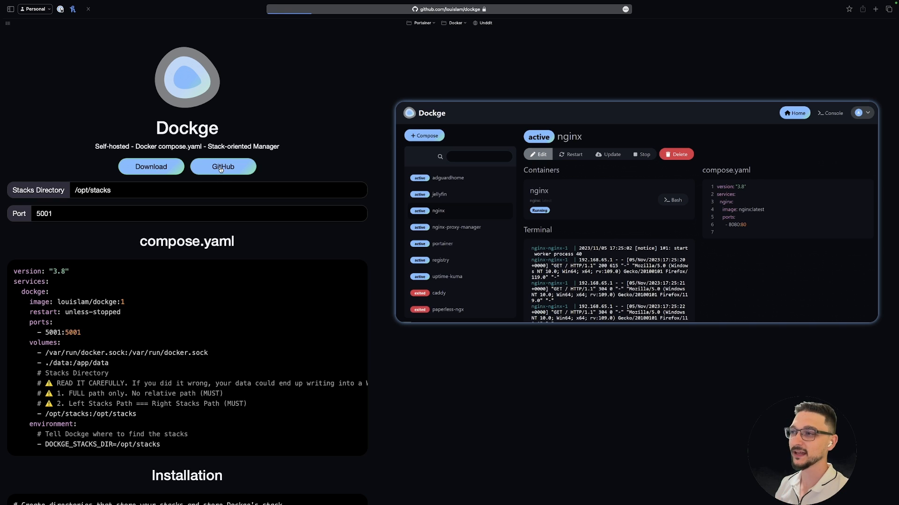
click(223, 167)
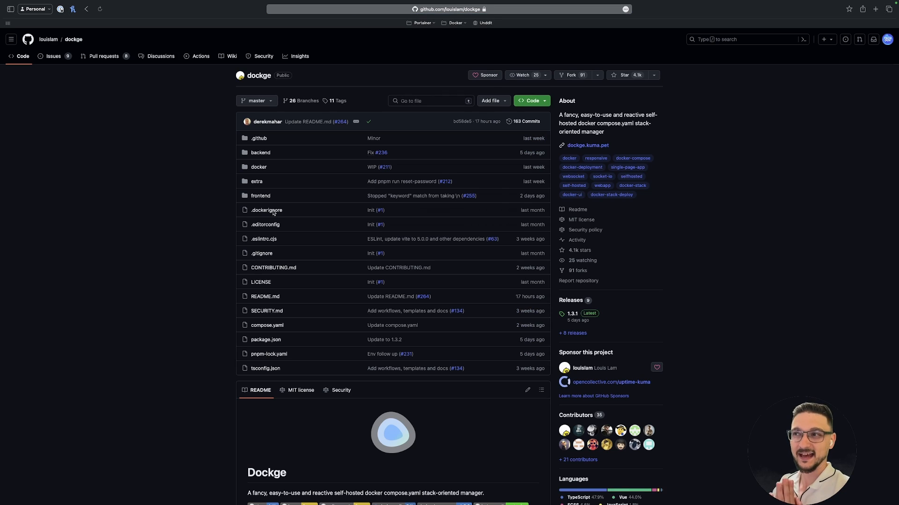
scroll(down, 3)
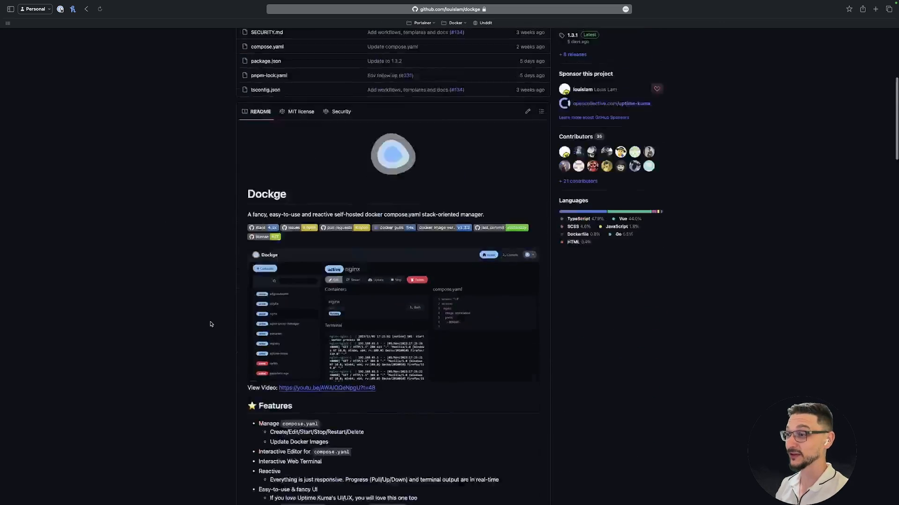
scroll(up, 3)
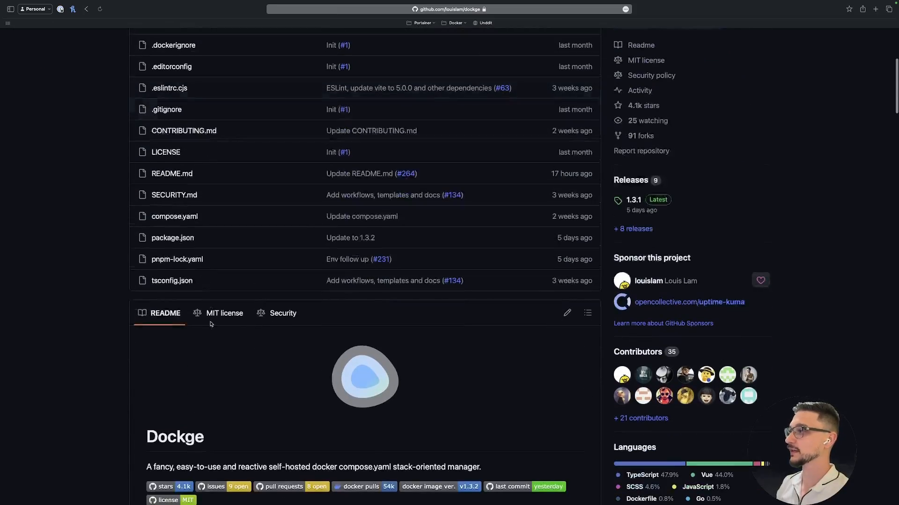
scroll(down, 3)
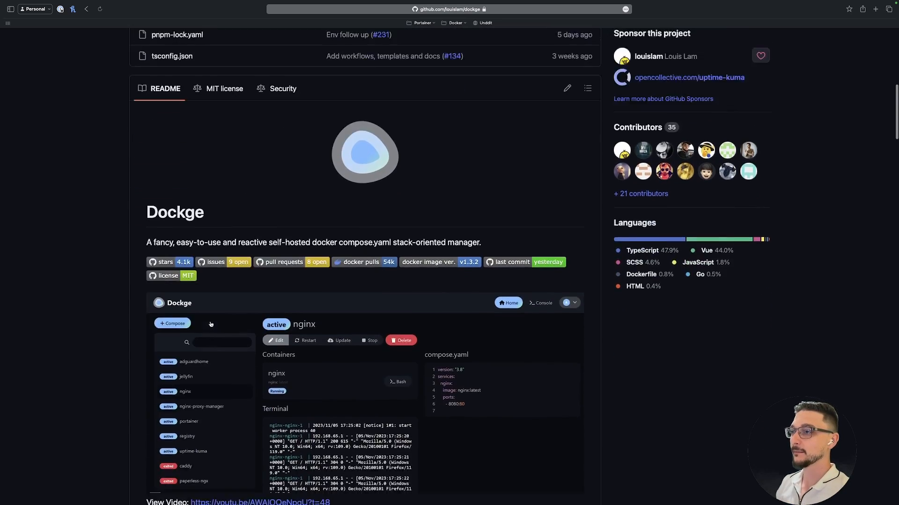
scroll(down, 3)
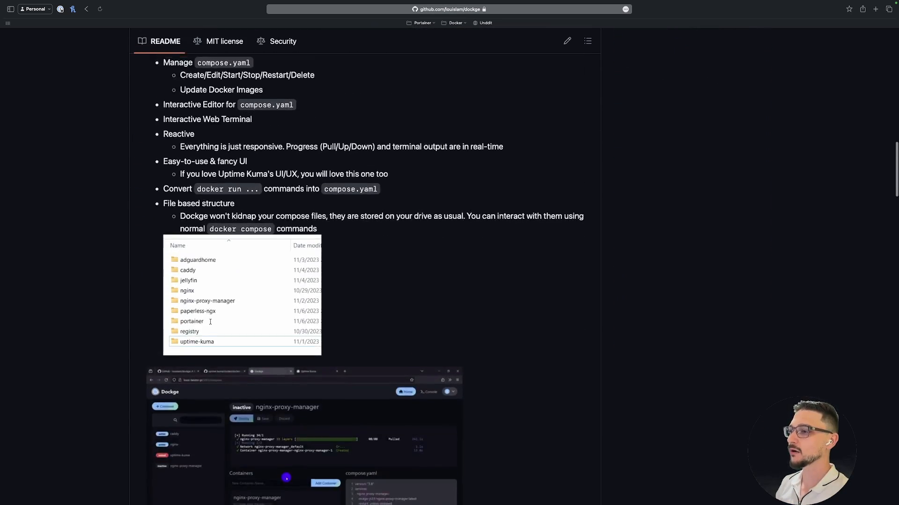
scroll(down, 3)
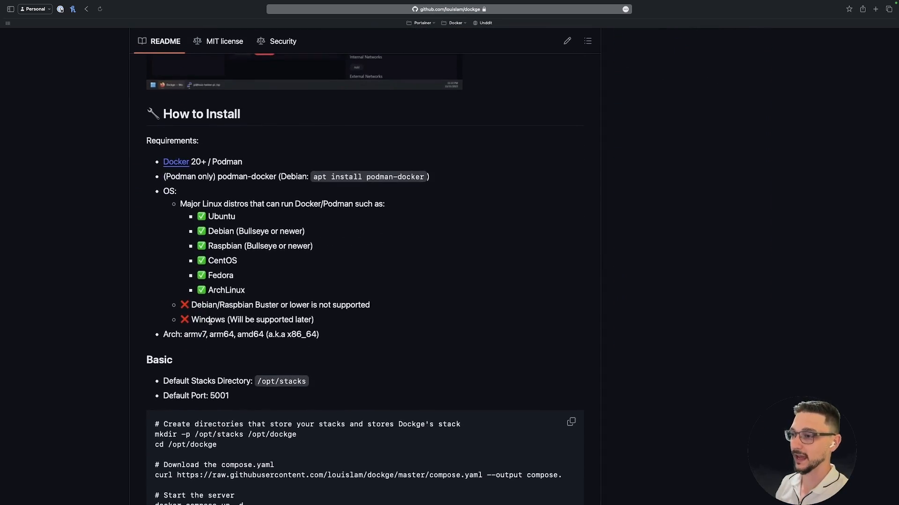
scroll(down, 3)
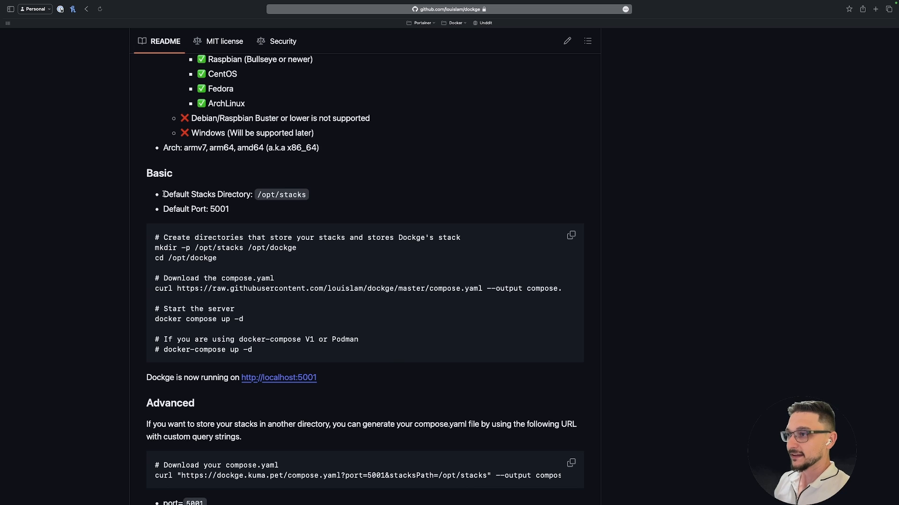
scroll(down, 3)
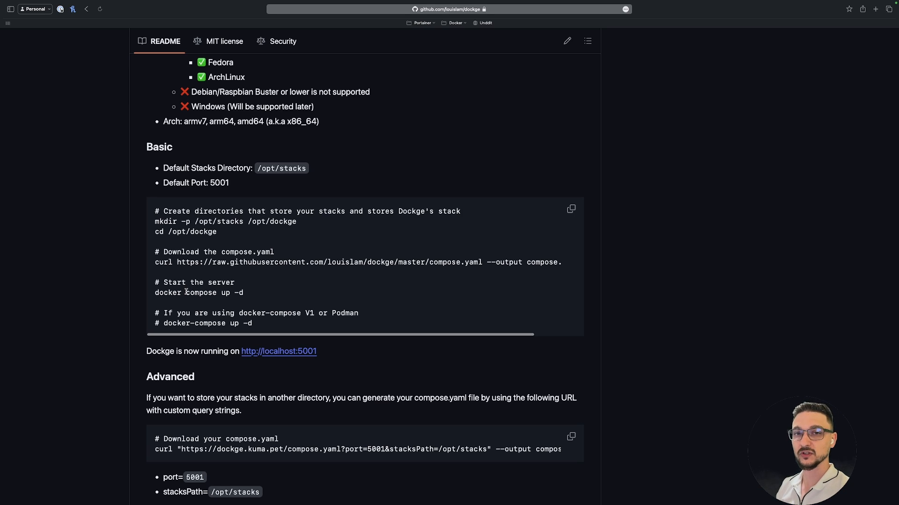
mouse_move(289, 305)
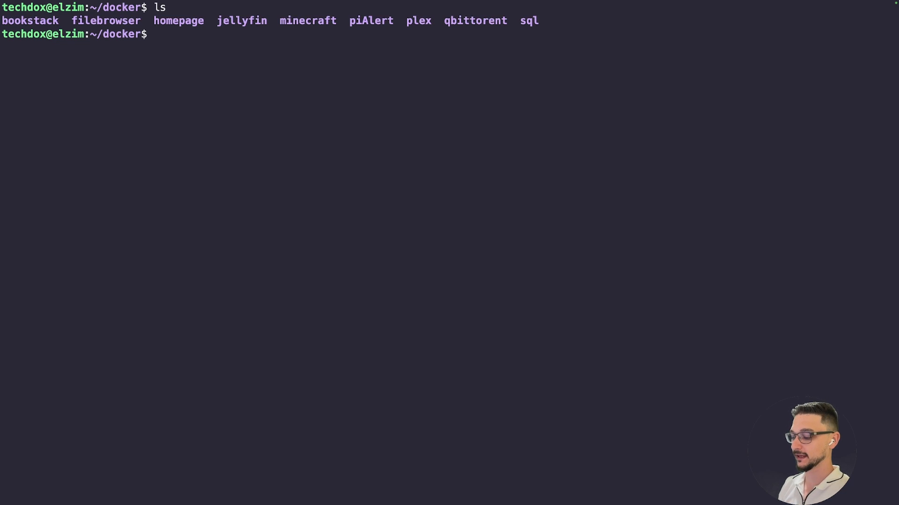
Step: Run mkdir to create the dockge folder, then begin the cd command to enter it
text(mkdir)
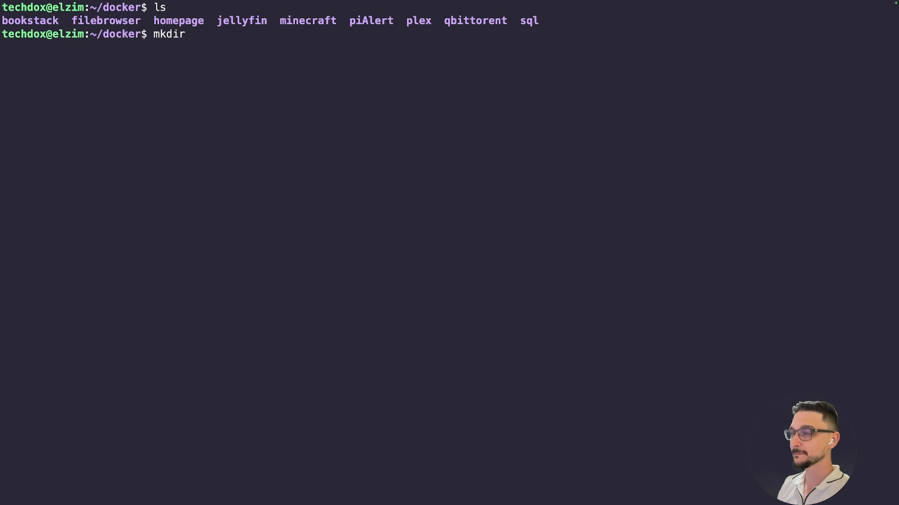
text(dockh)
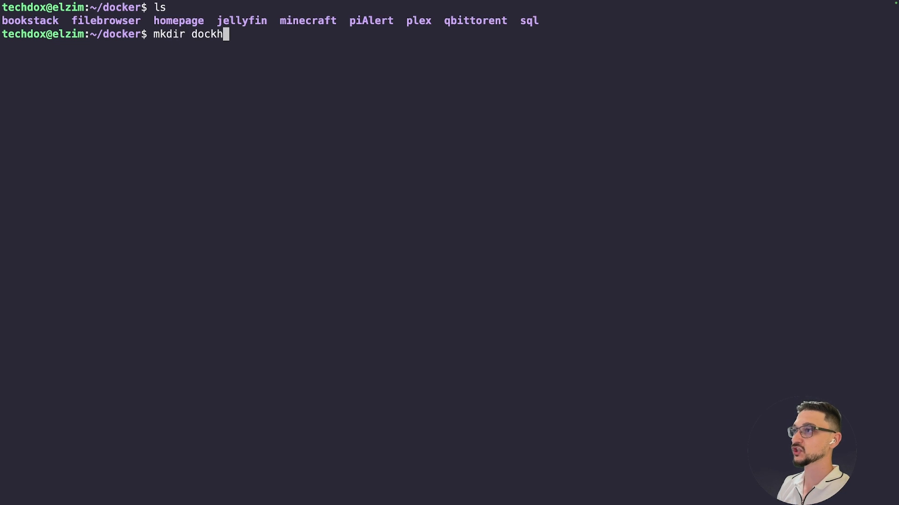
key(Return)
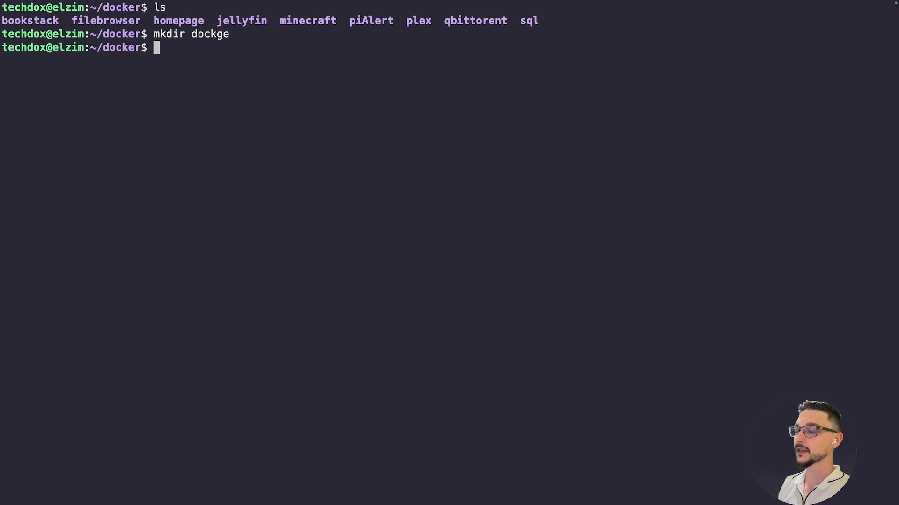
text(cd)
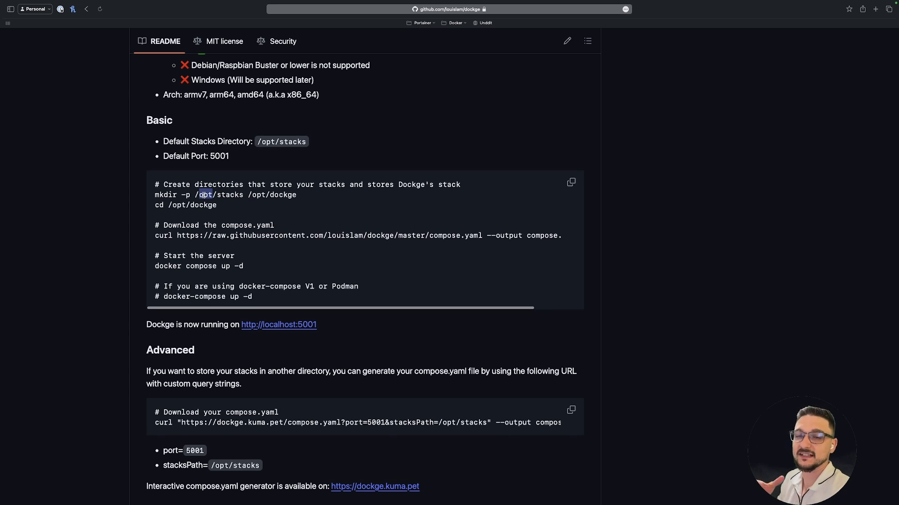
mouse_move(132, 212)
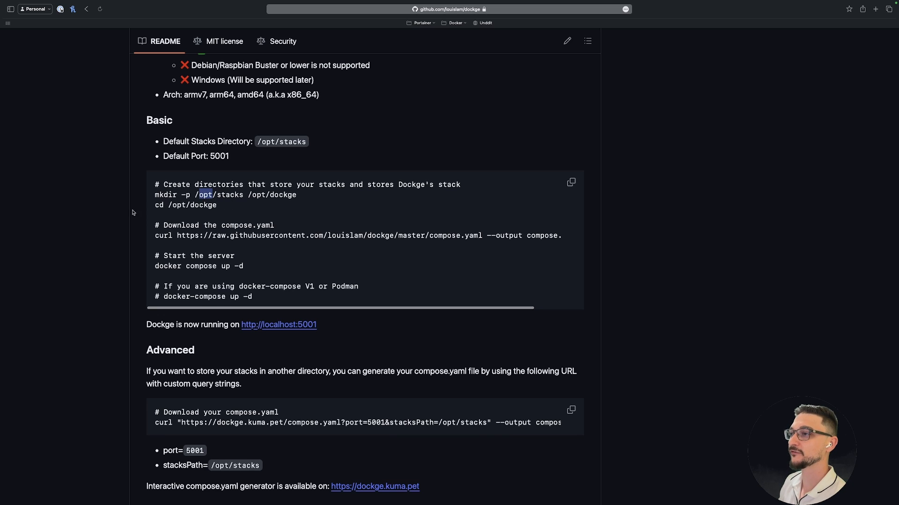
mouse_move(195, 223)
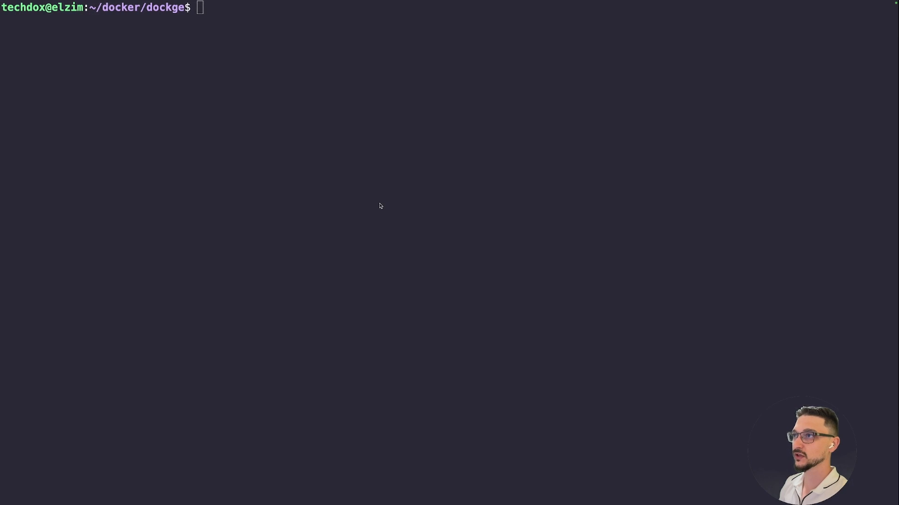
Step: Run mkdir -p /opt/stacks /opt/dockge, list /opt to confirm the new dockge folder, then clear
text(mkdir -p /opt/stacks /opt/dockge)
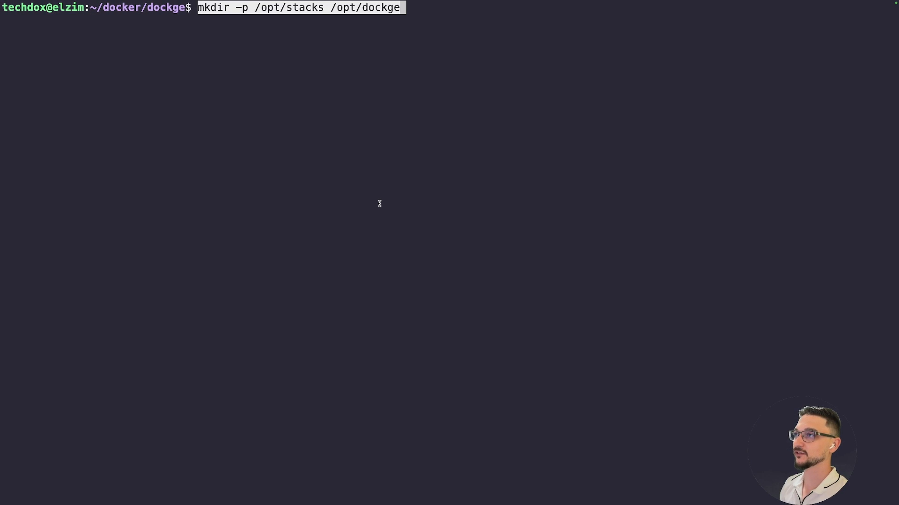
key(Return)
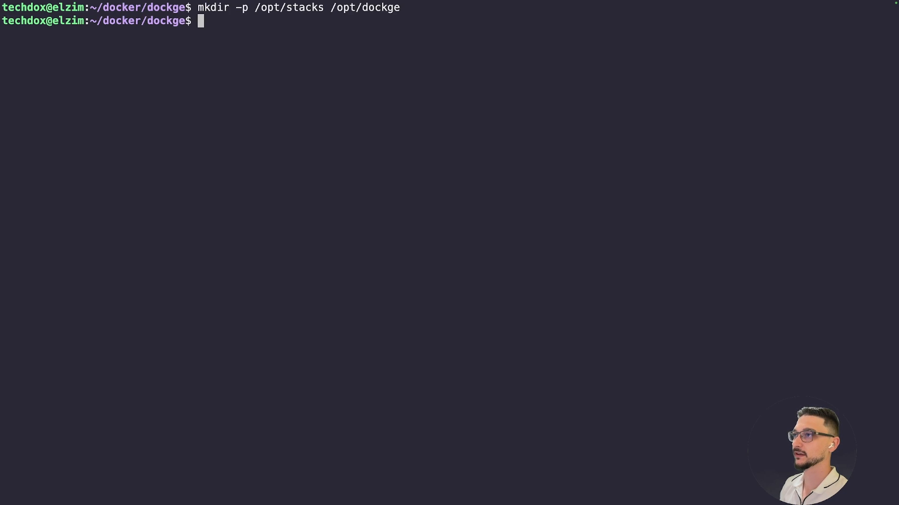
text(ls /opt/)
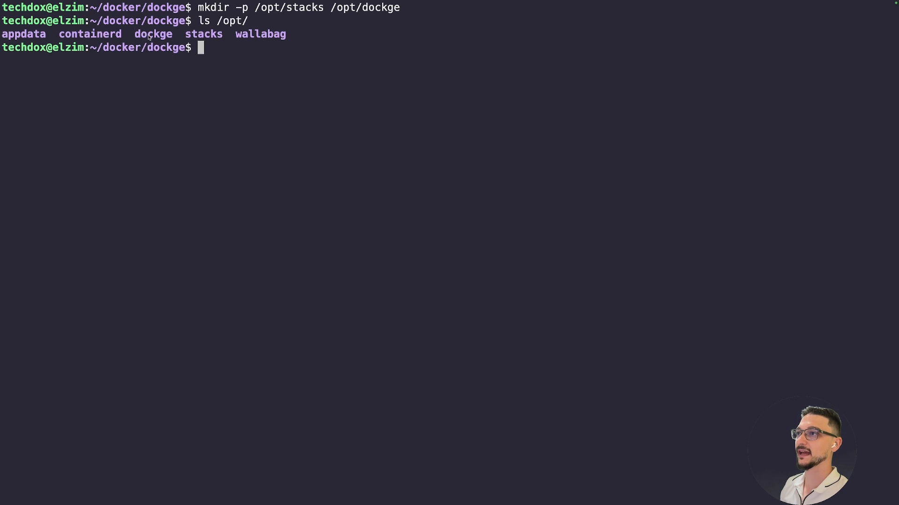
double_click(153, 34)
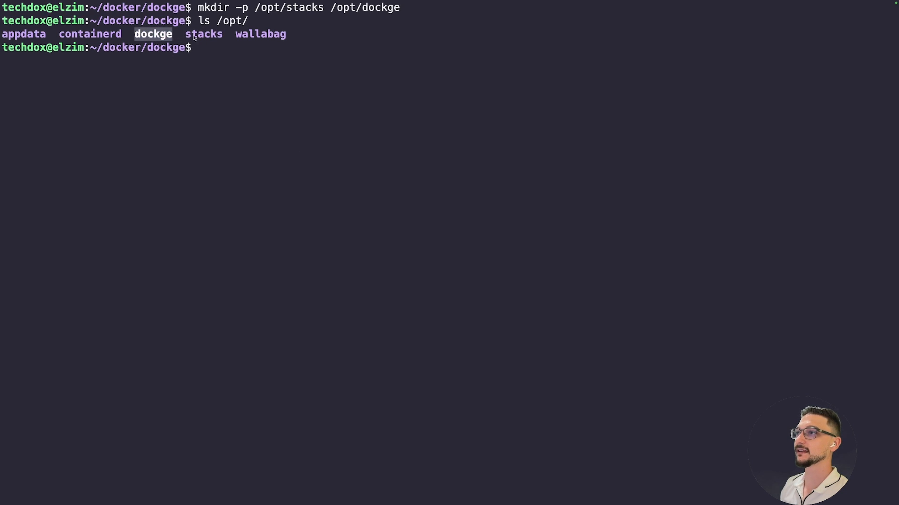
text(cle)
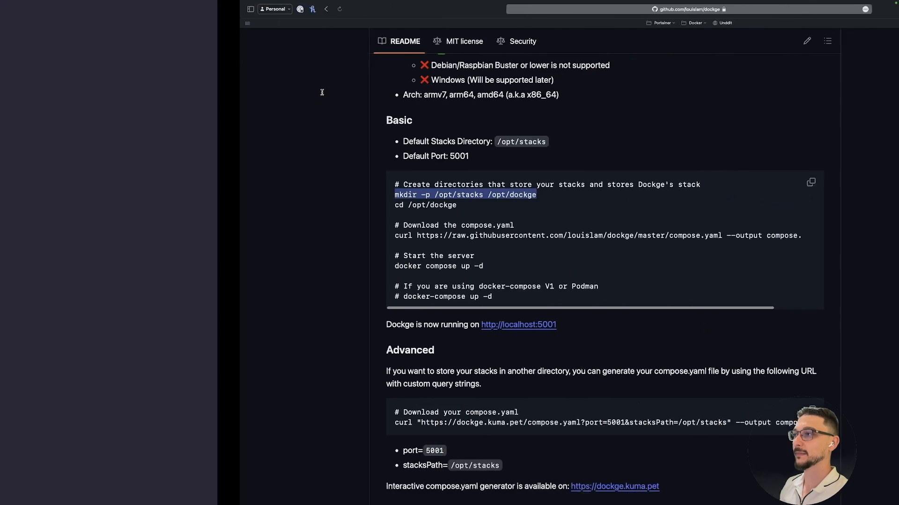
Step: Curl Dockge's compose.yaml into the folder, list it to confirm, and edit it with nano
click(251, 8)
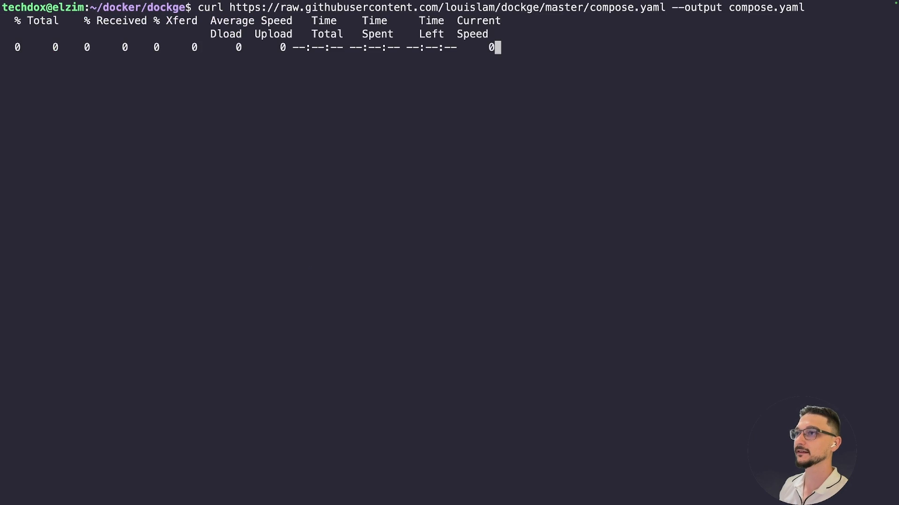
text(ls)
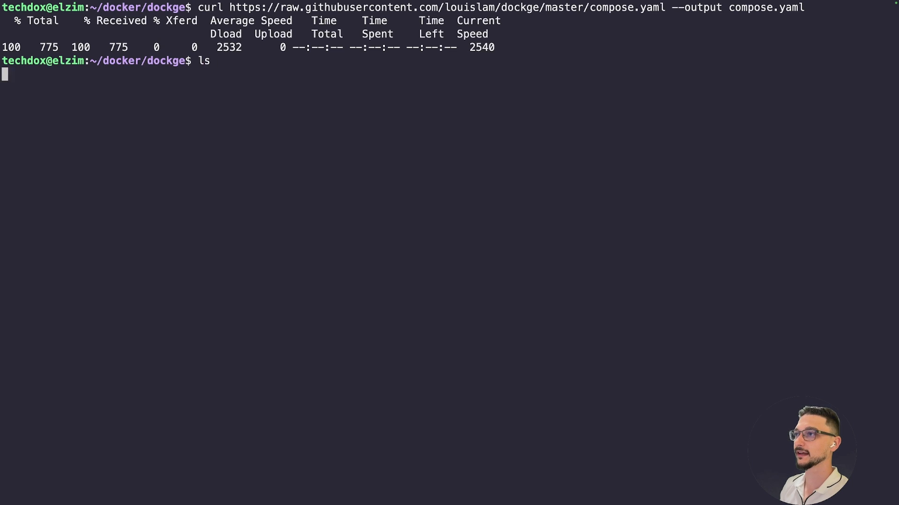
key(Return)
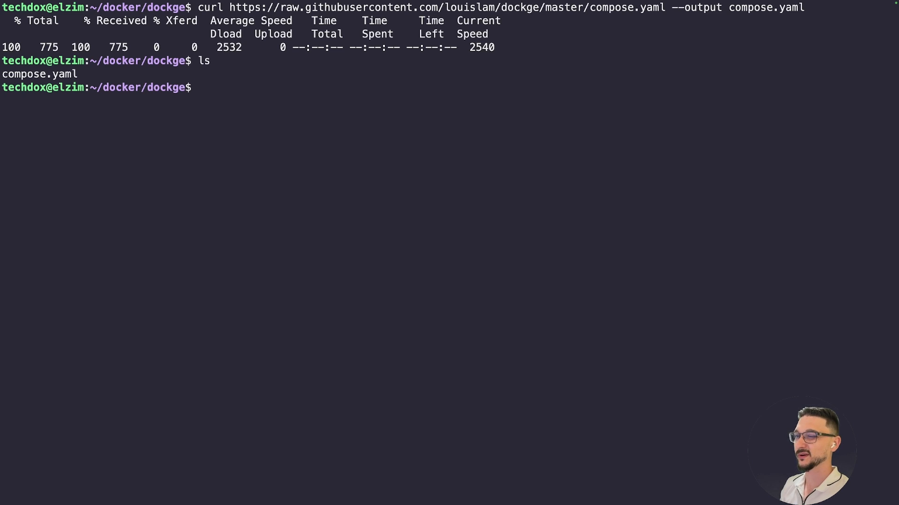
text(nano)
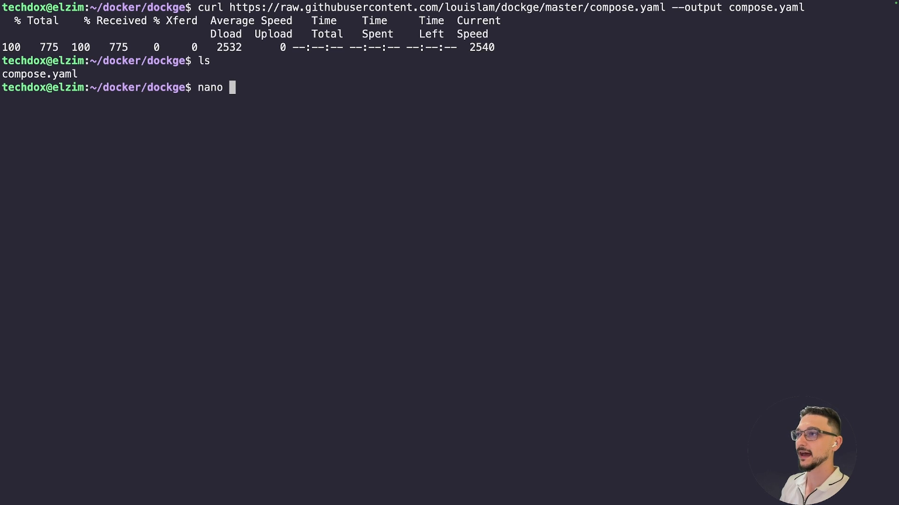
key(Return)
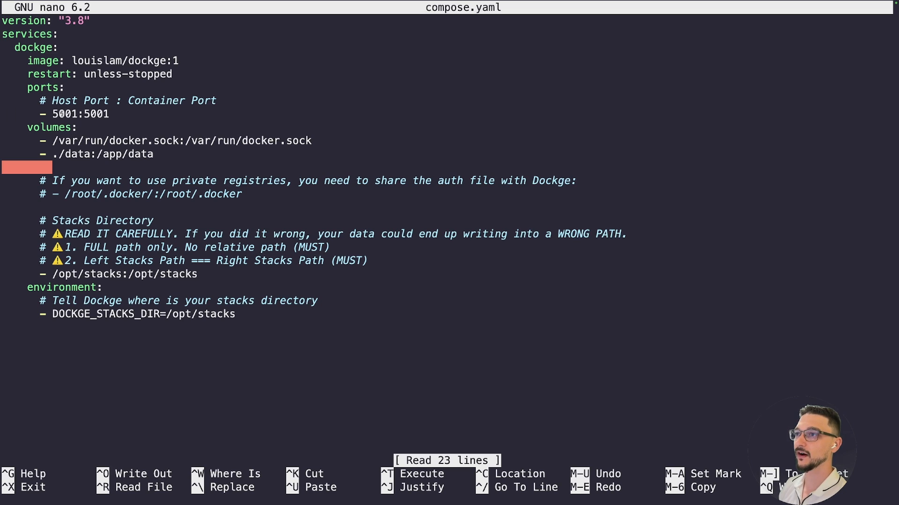
Step: Review compose.yaml in nano, then exit with Ctrl+X and answer Y to save the buffer
click(62, 114)
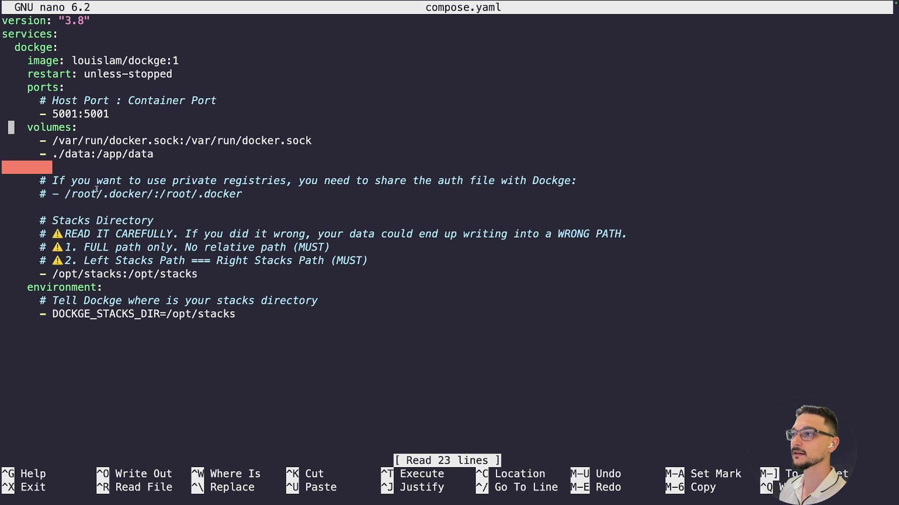
key(Down)
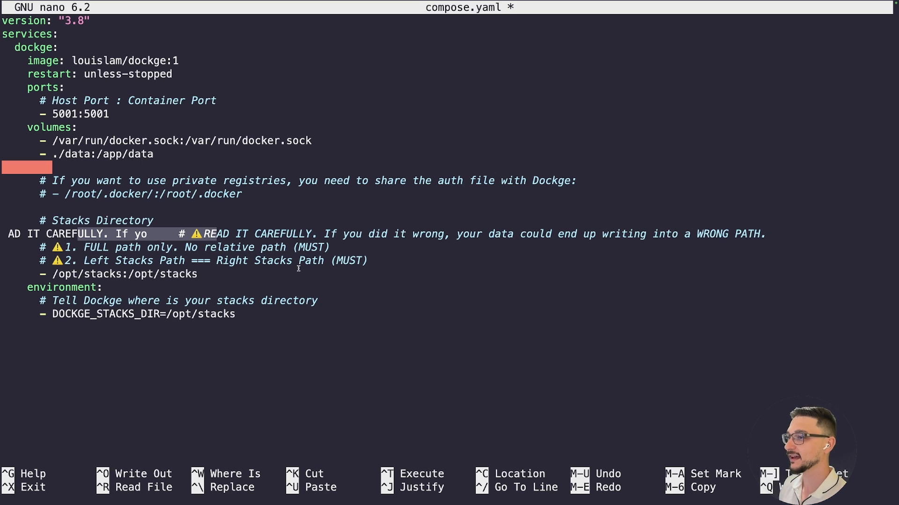
mouse_move(394, 241)
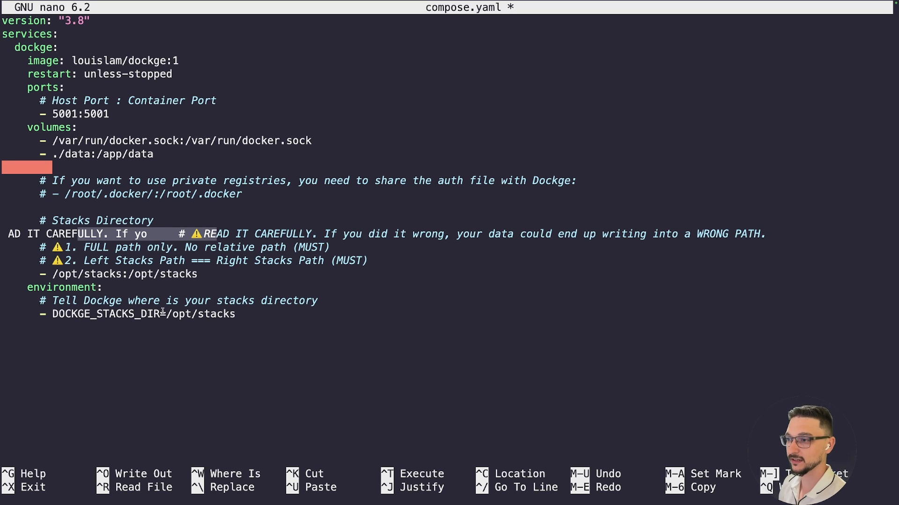
click(259, 314)
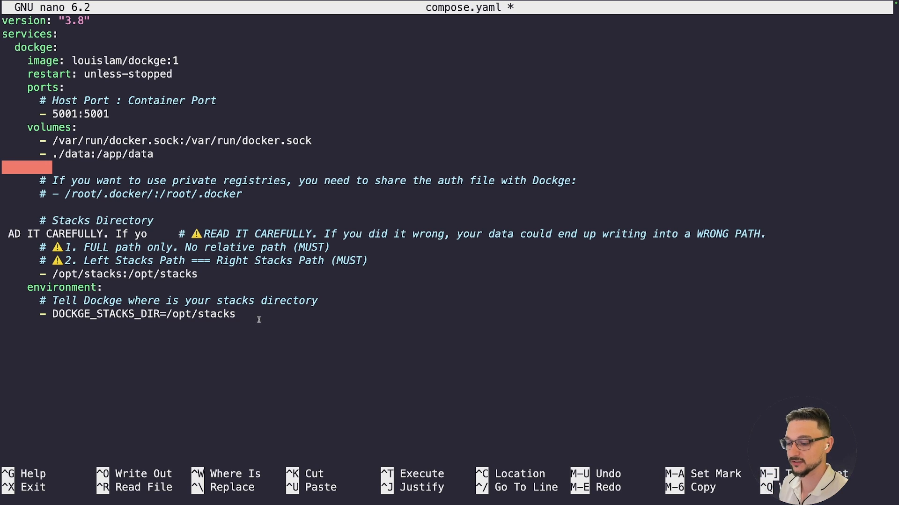
key(ctrl+x)
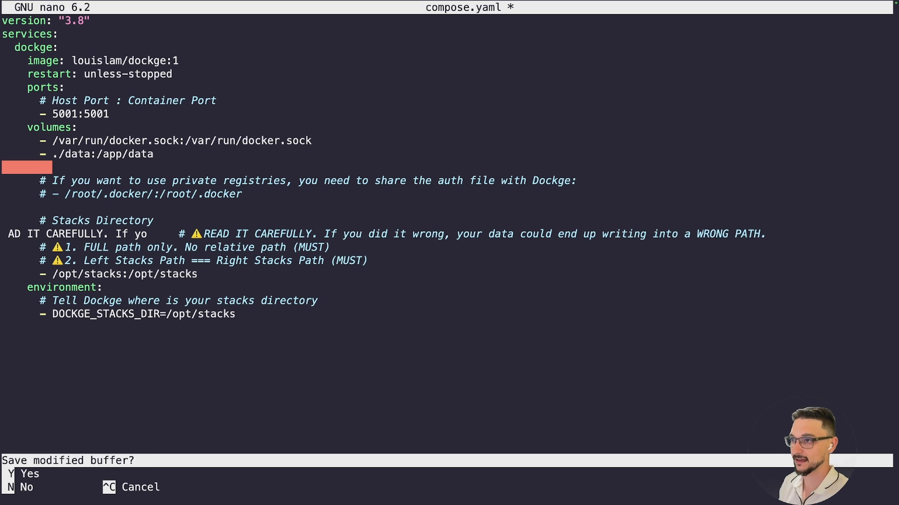
key(y)
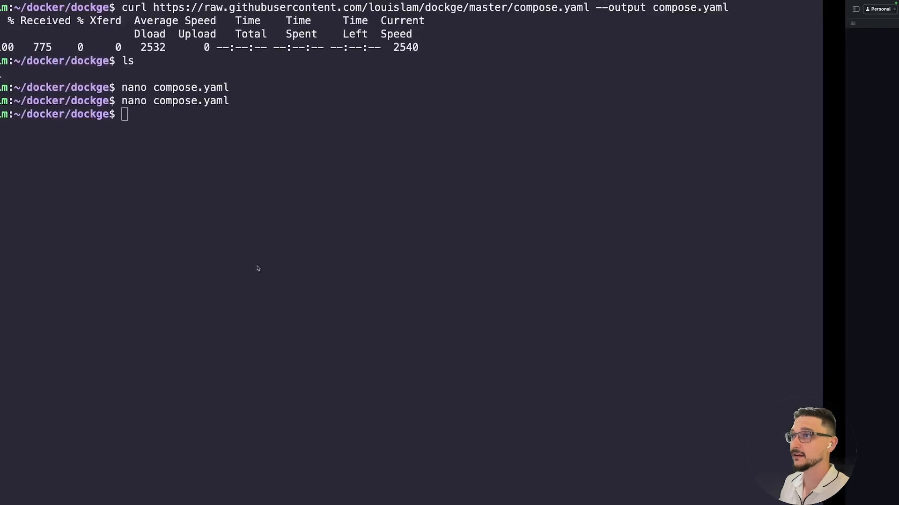
Step: Run docker compose up -d to start Dockge, then browse to elzim.local:800 for its setup page
text(d)
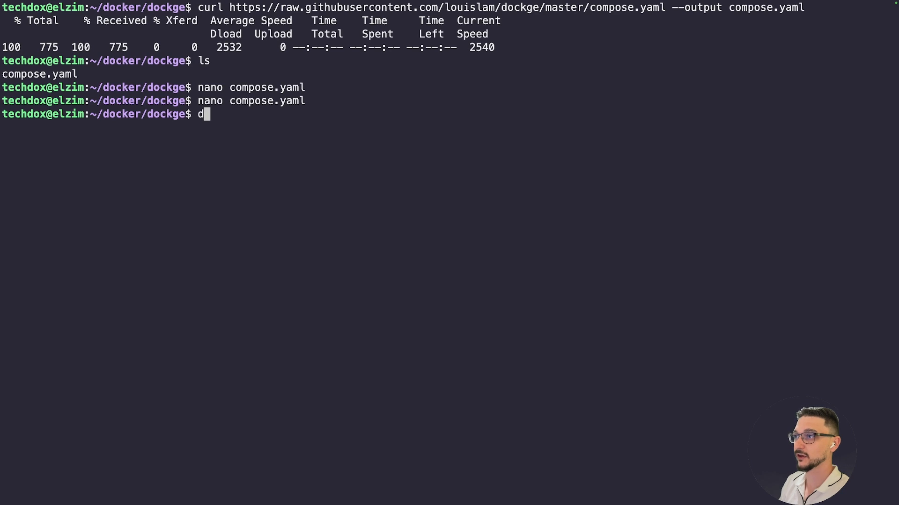
text(ocker compose)
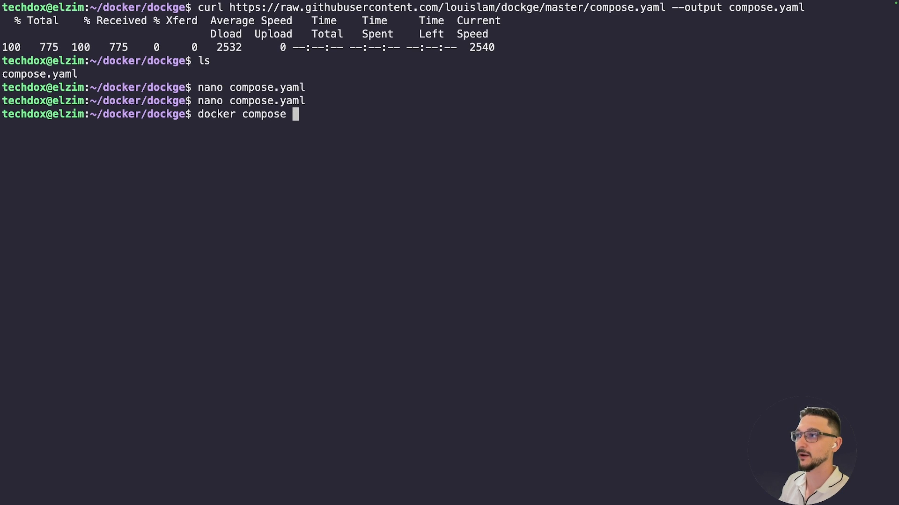
text(up -d)
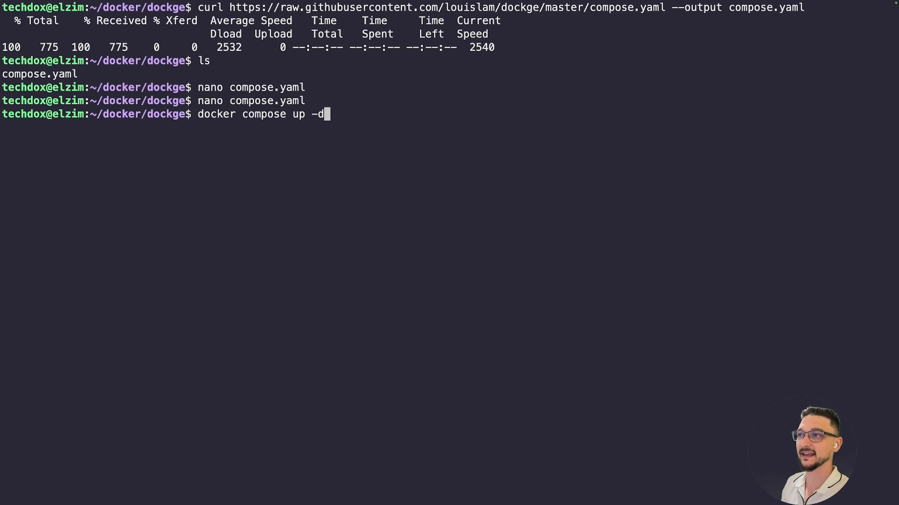
key(Return)
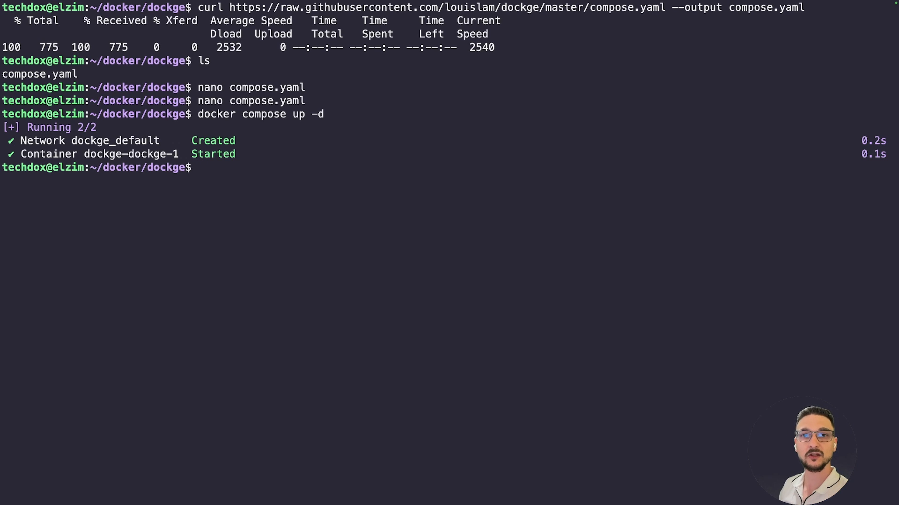
mouse_move(360, 254)
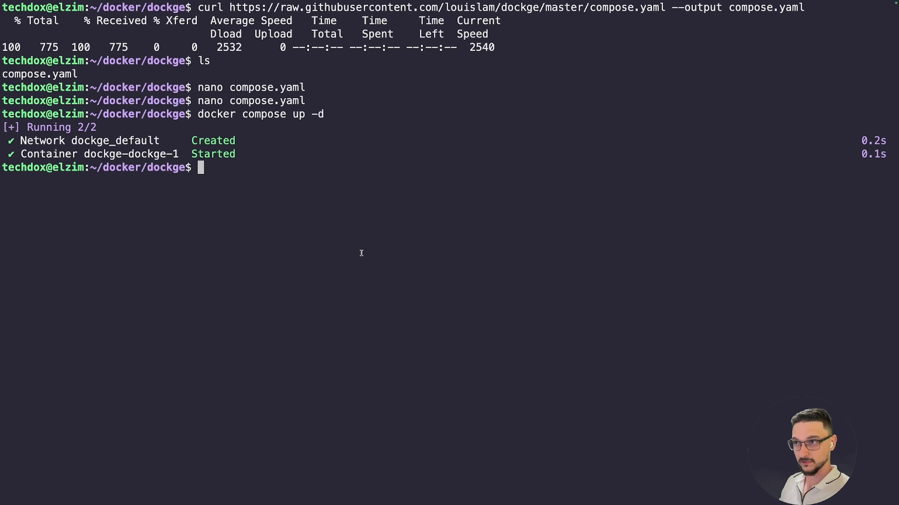
mouse_move(337, 241)
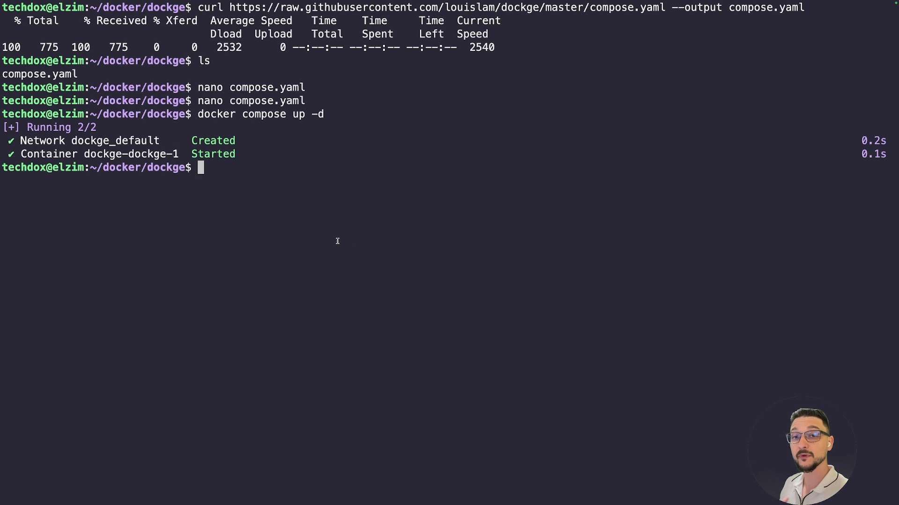
mouse_move(317, 206)
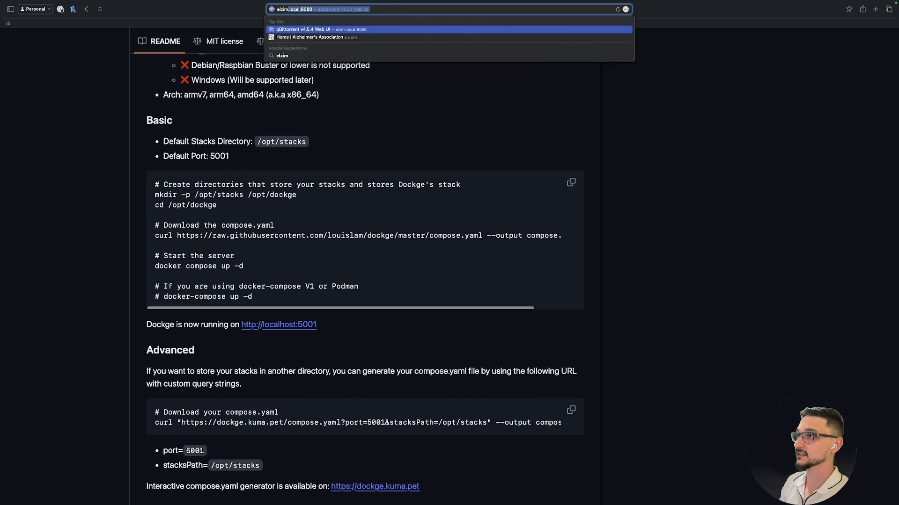
text(elzim.local:8)
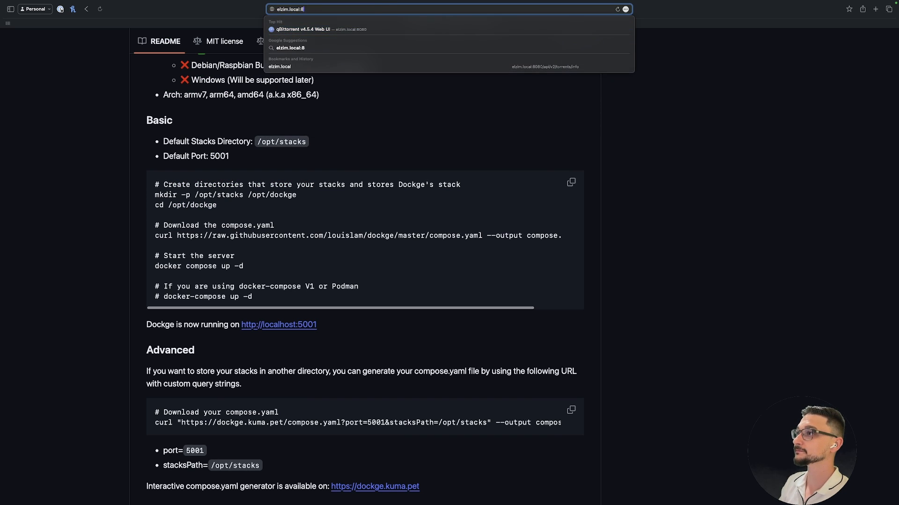
text(00)
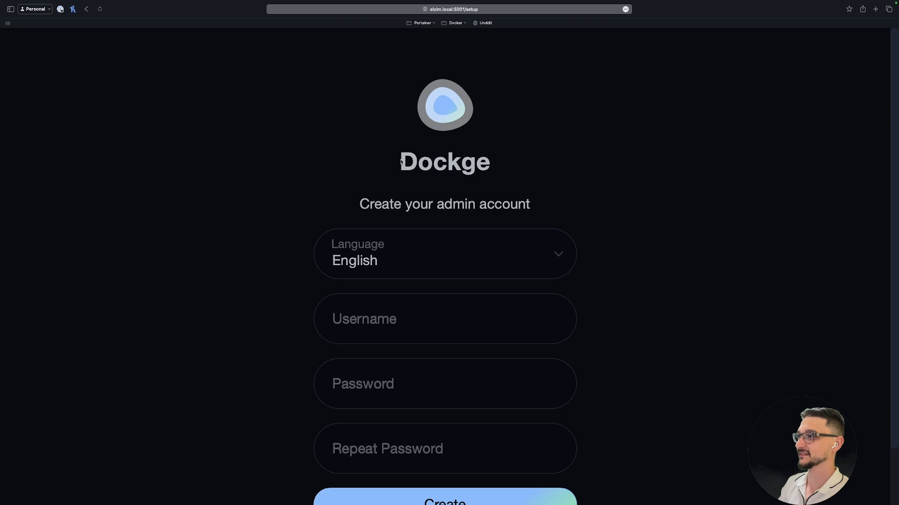
Step: Create the Dockge admin account with username 'tech' and land on the Home dashboard
scroll(up, 3)
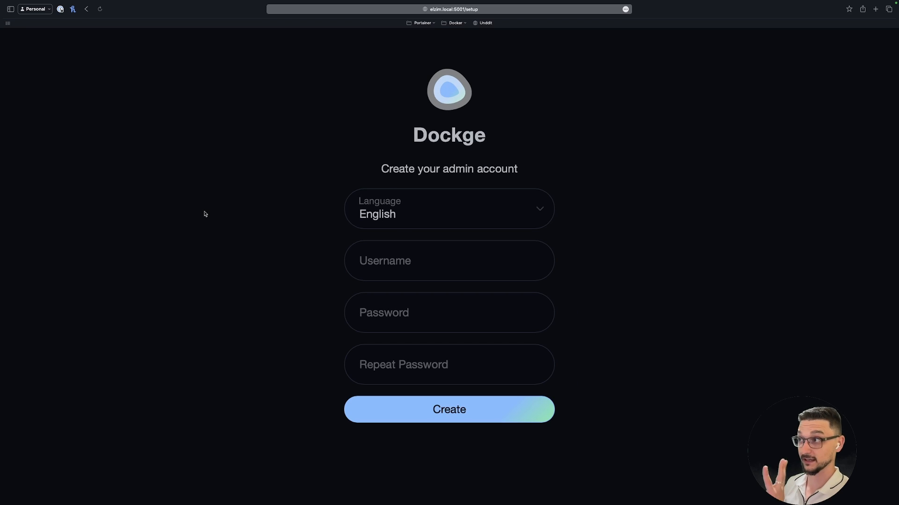
click(448, 260)
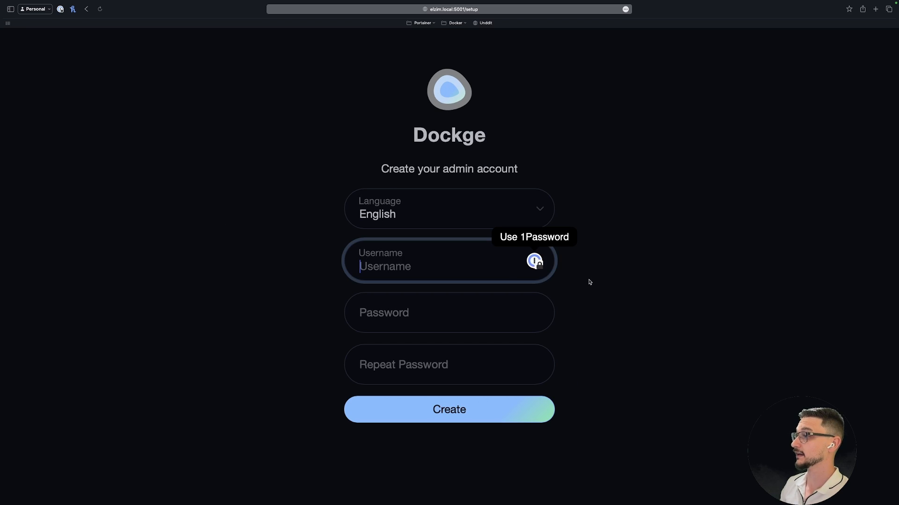
text(techdox)
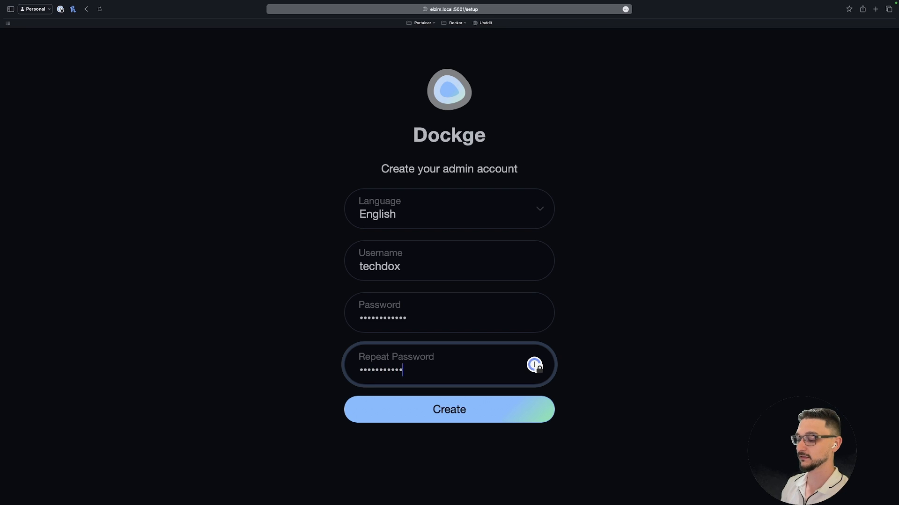
click(448, 410)
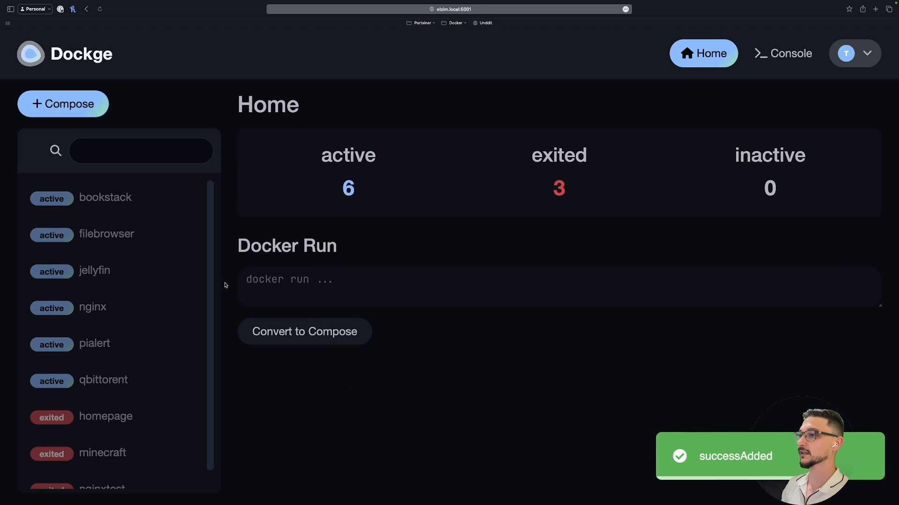
mouse_move(131, 264)
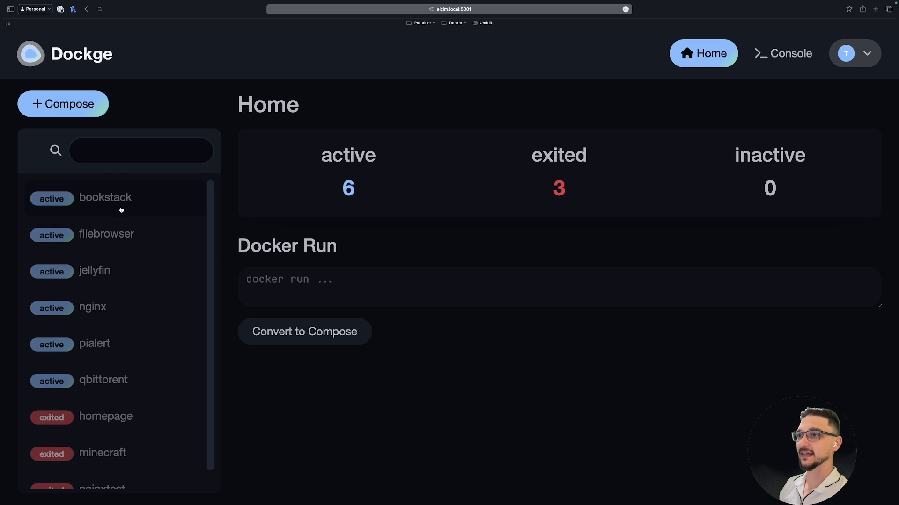
click(105, 198)
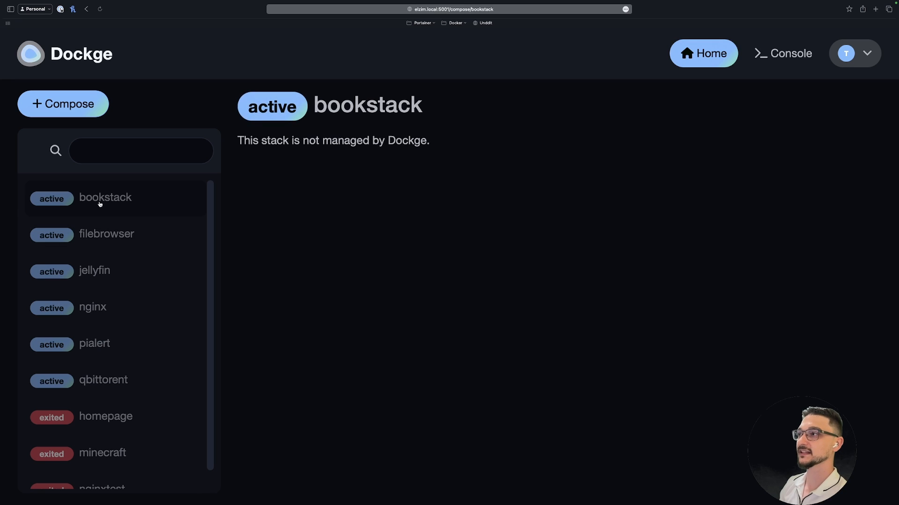
mouse_move(124, 251)
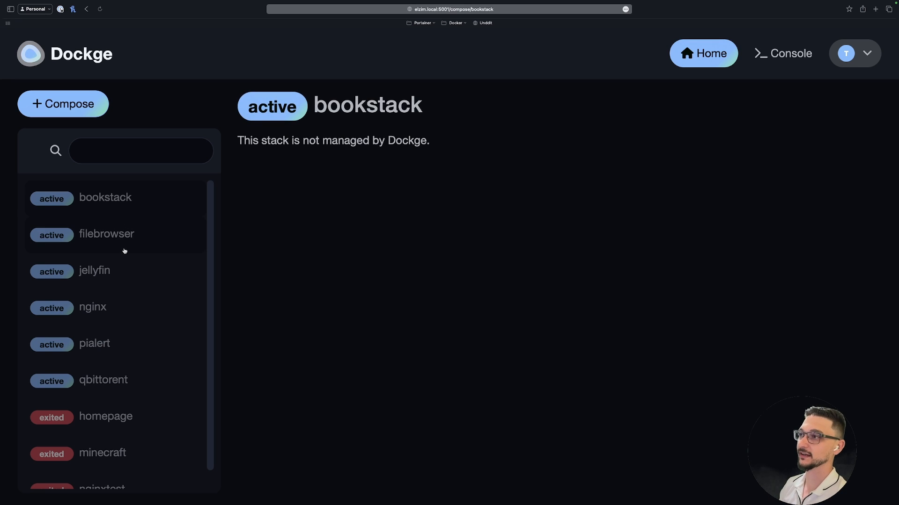
mouse_move(303, 160)
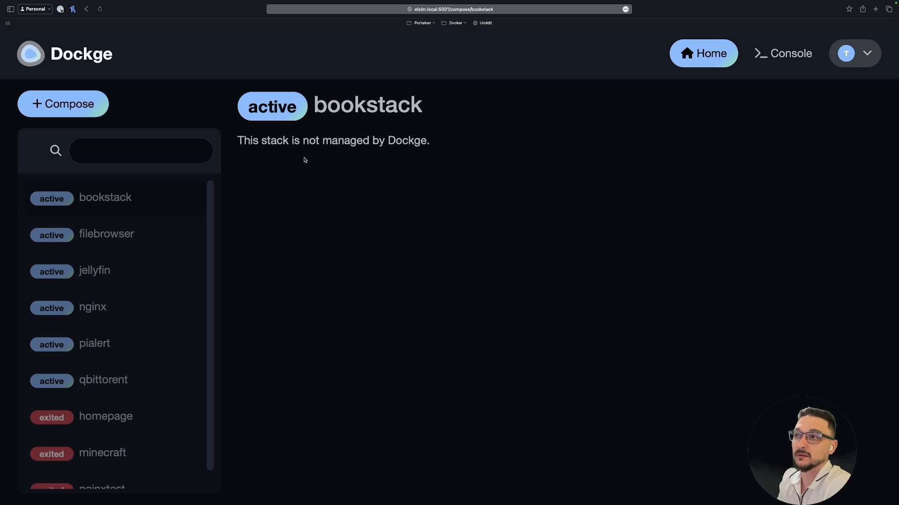
mouse_move(169, 225)
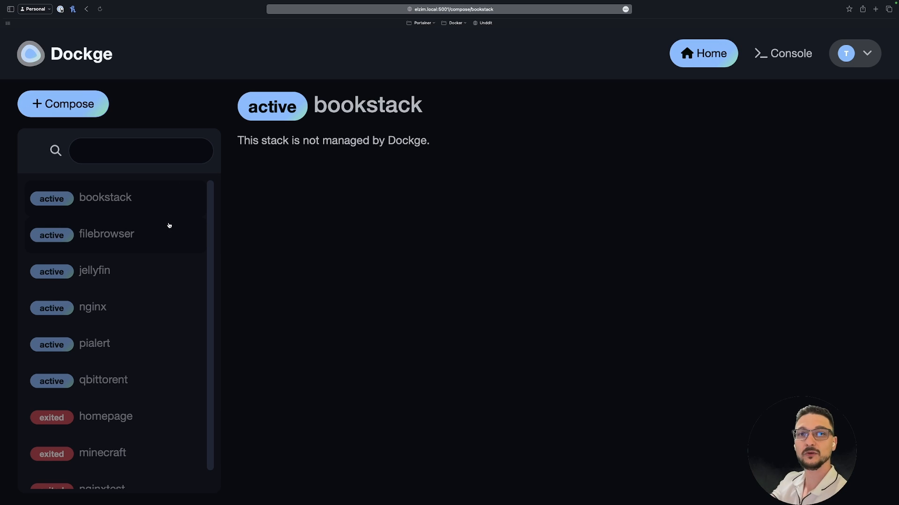
click(703, 53)
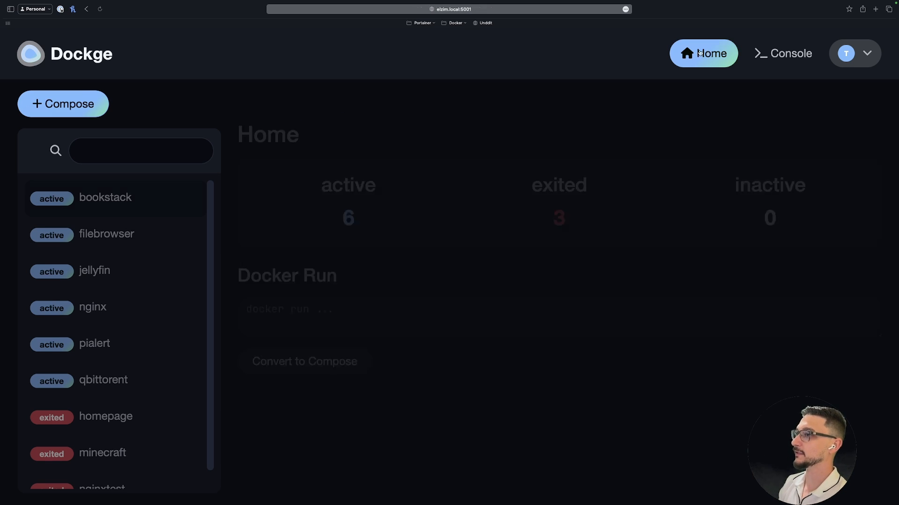
click(703, 54)
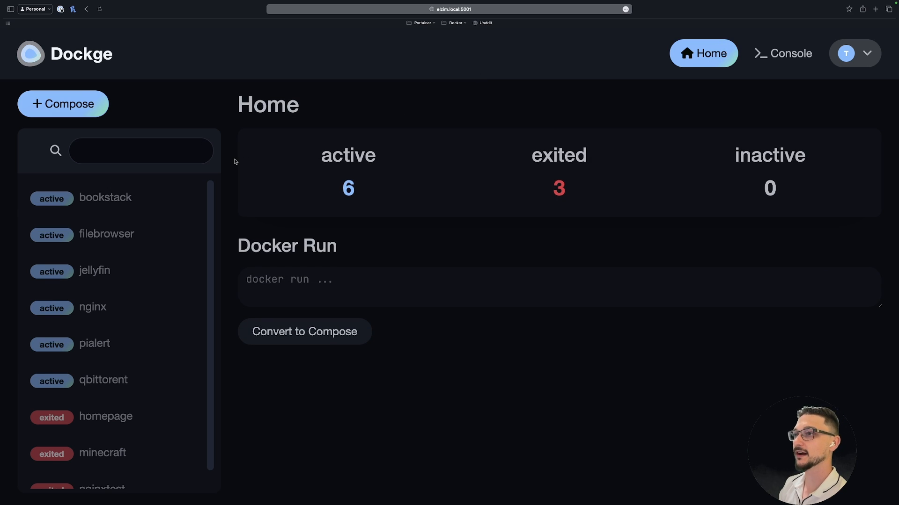
mouse_move(400, 171)
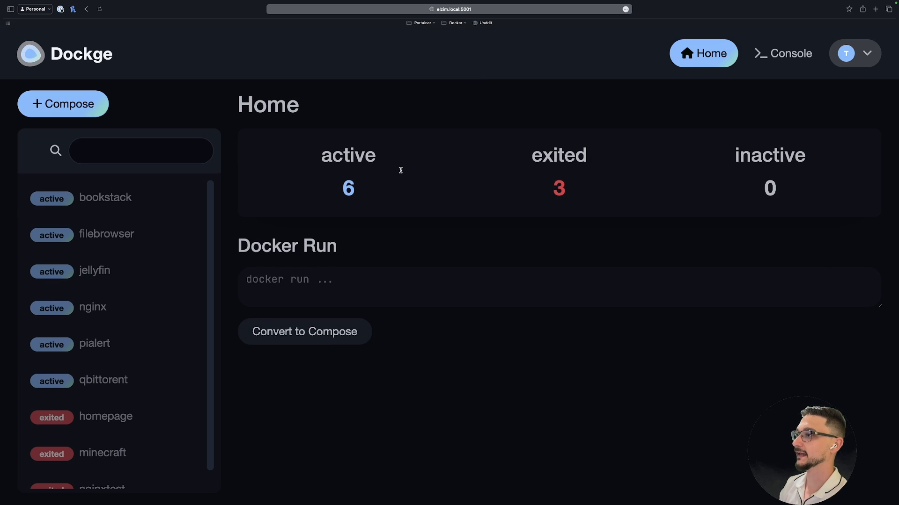
mouse_move(658, 182)
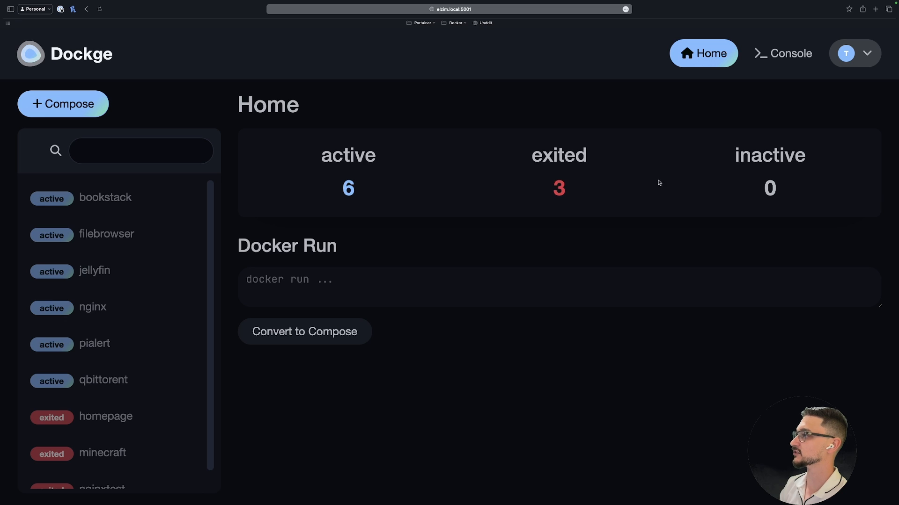
mouse_move(418, 154)
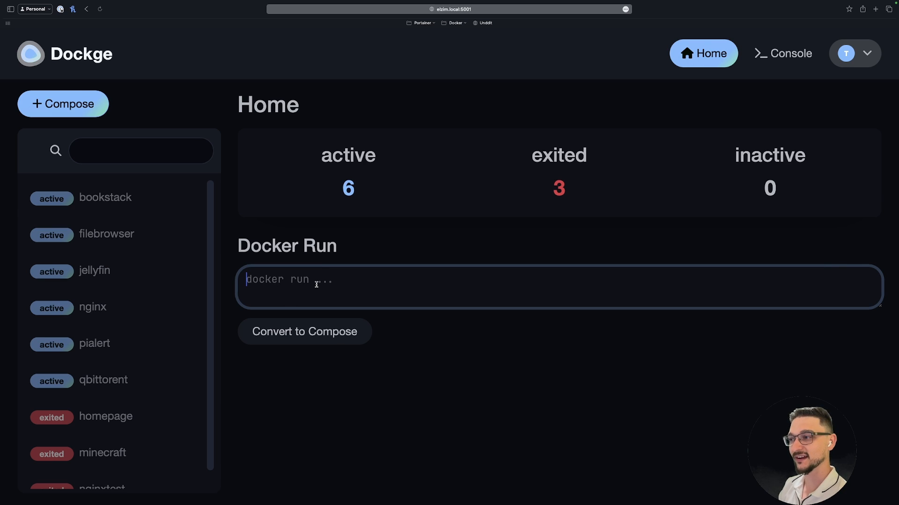
mouse_move(304, 332)
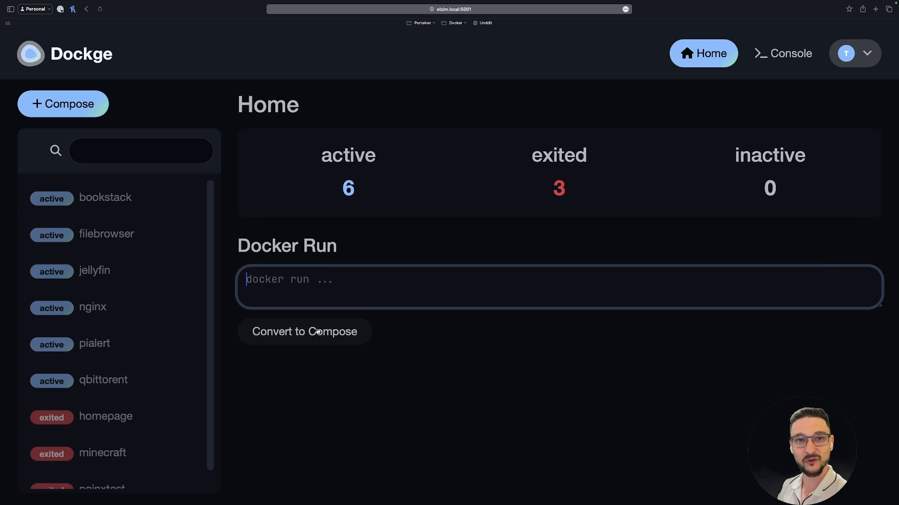
mouse_move(389, 339)
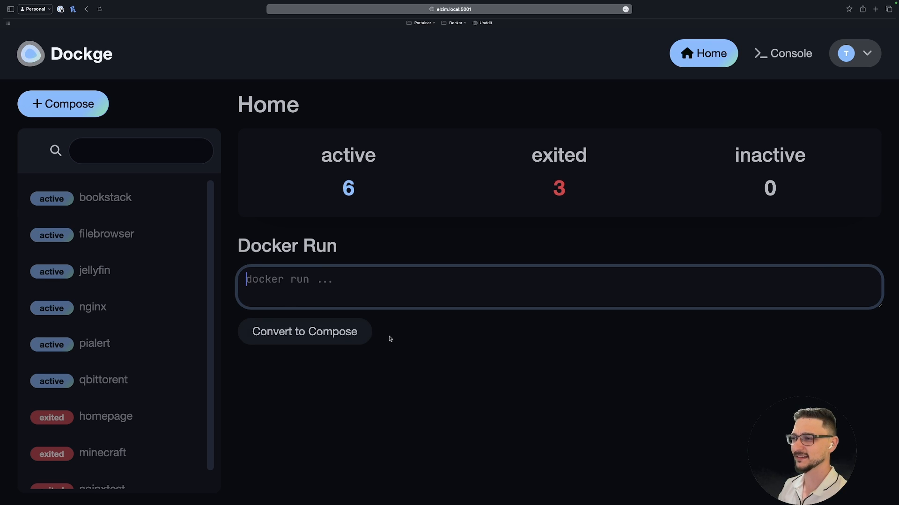
Step: Enter 'docker run -n nginx nginx:latest -p 80:80' and convert it to a compose stack
text(docker)
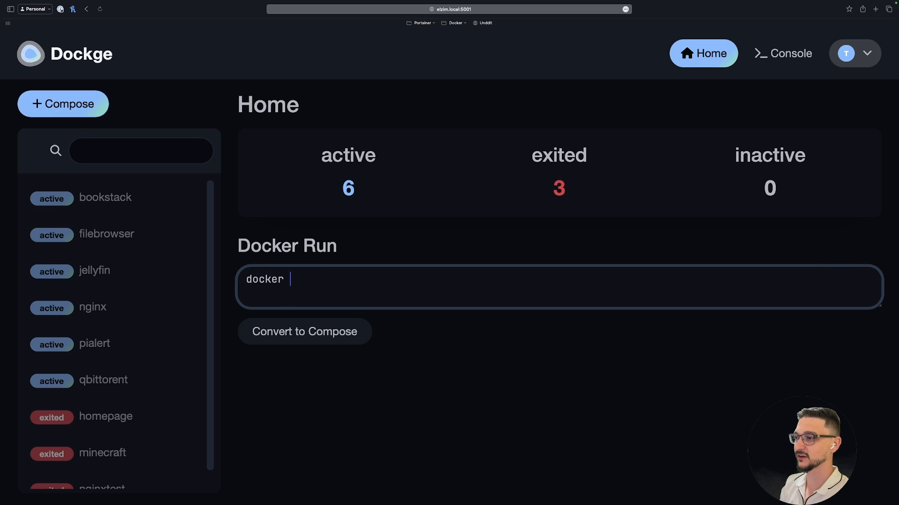
text(run)
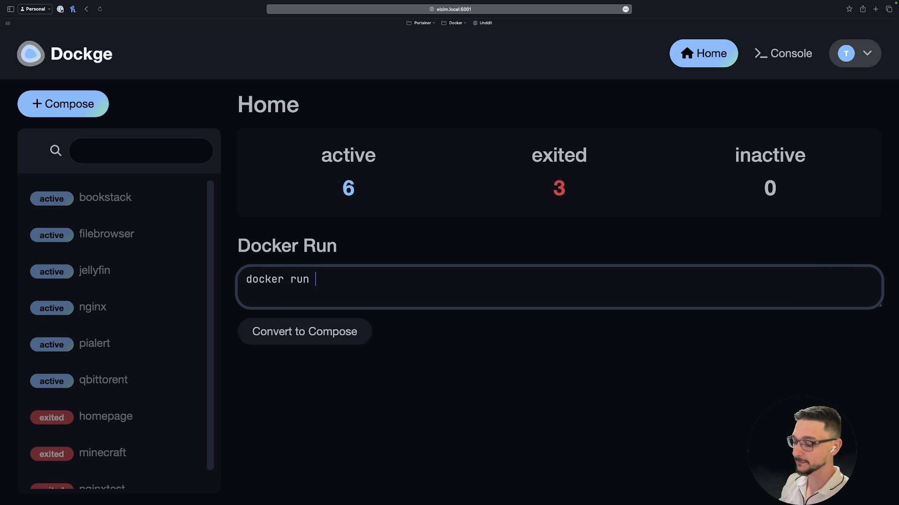
text(-n nginx nginx)
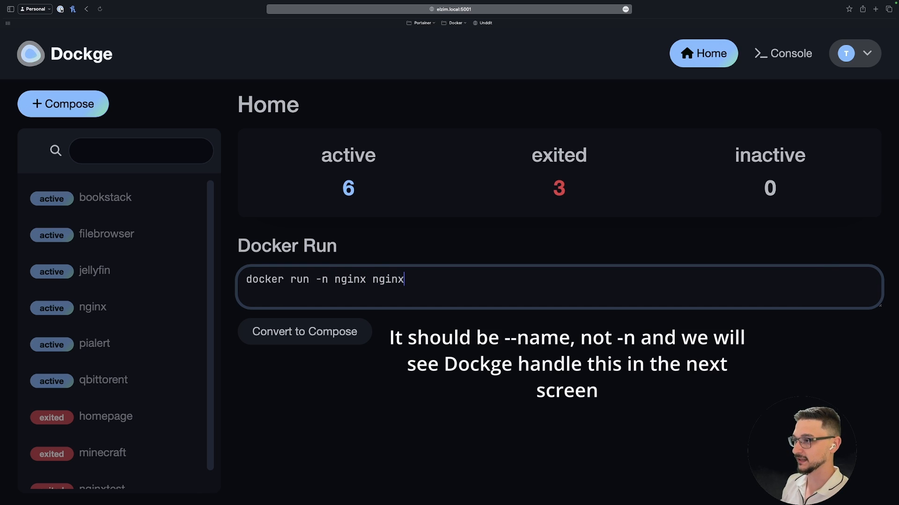
text(:latest)
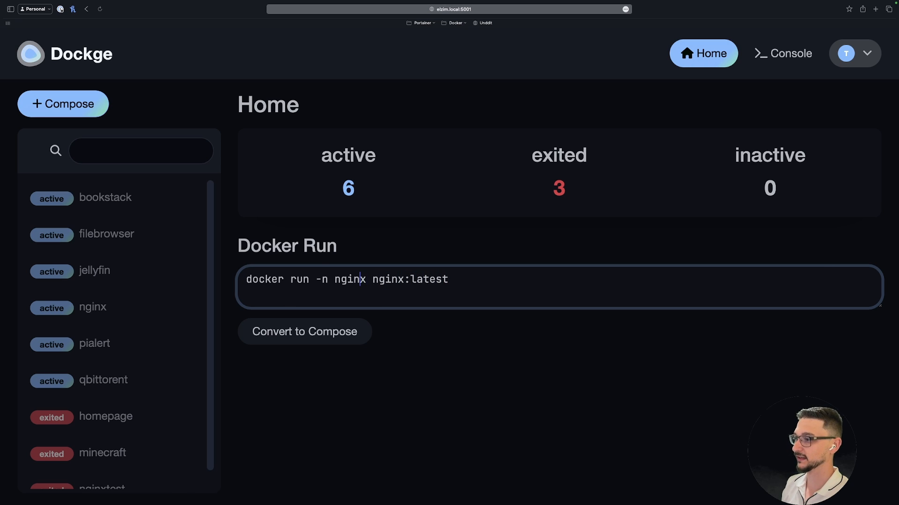
text(-p)
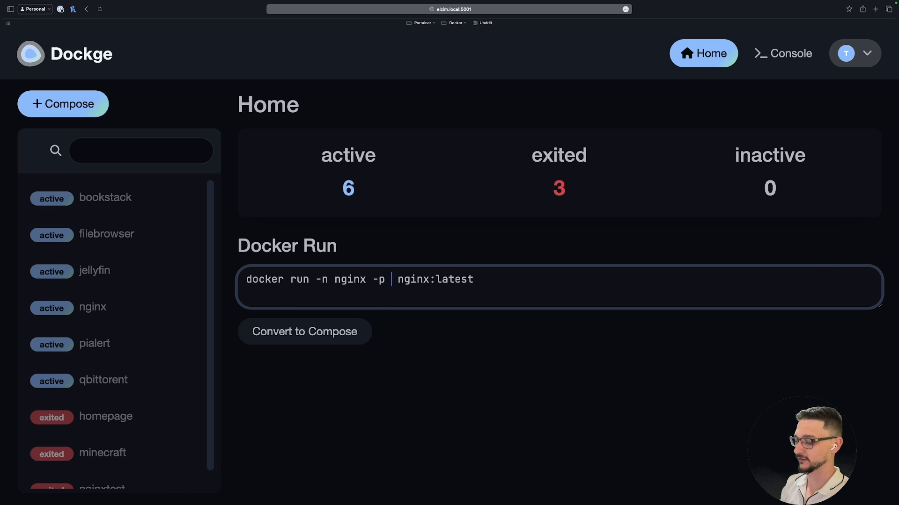
text(80:80)
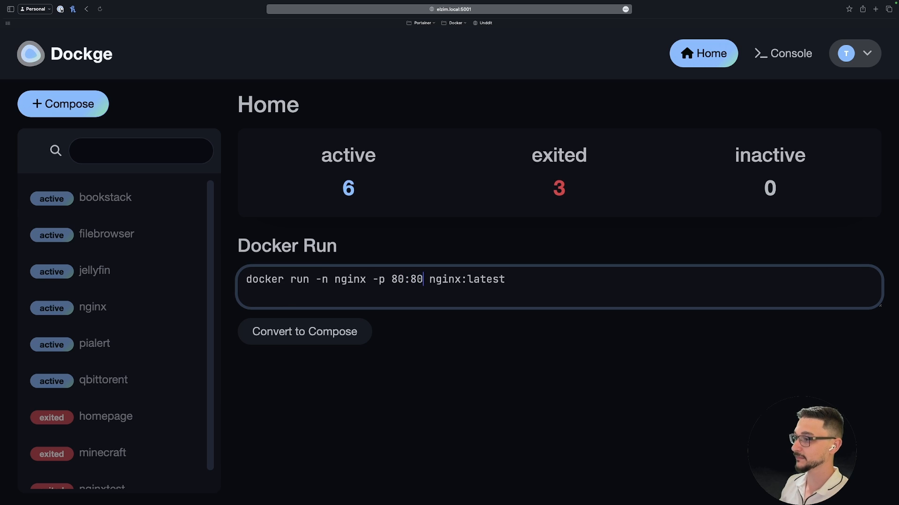
click(304, 331)
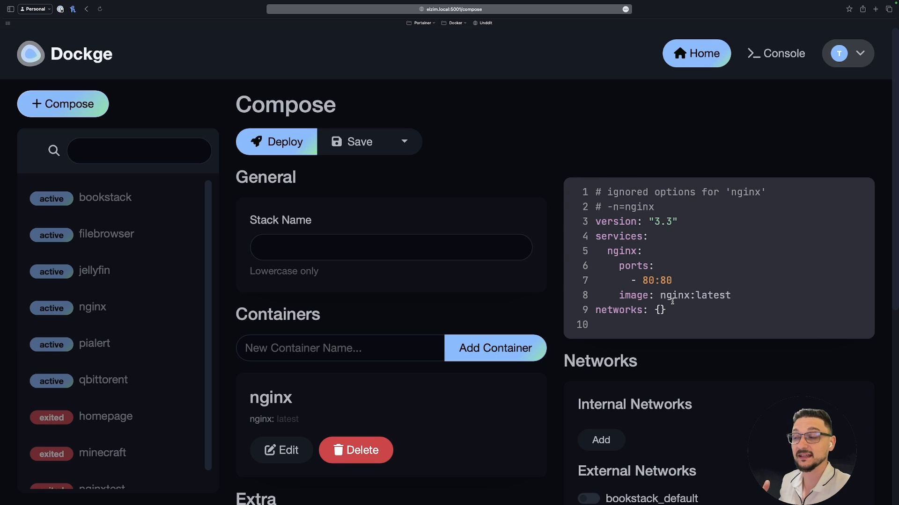
Step: Skim the generated nginx compose draft, return Home and switch to the Console page
scroll(down, 3)
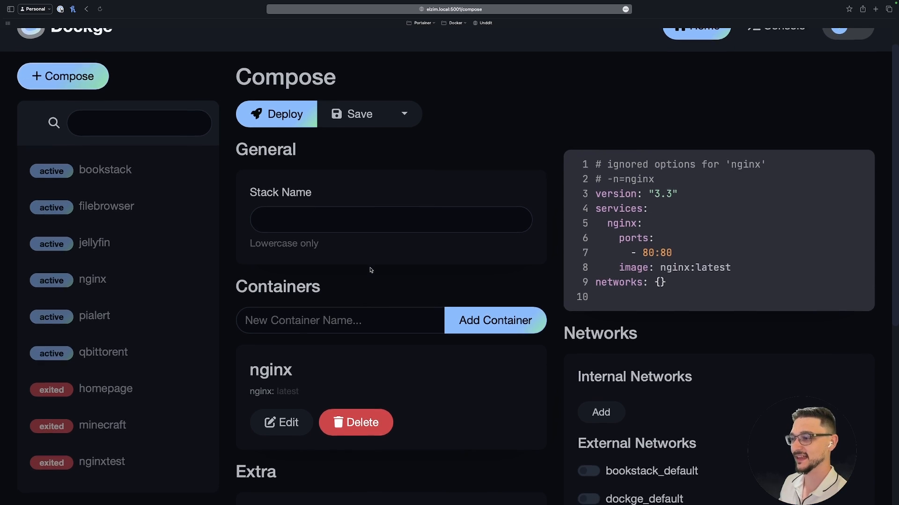
scroll(up, 3)
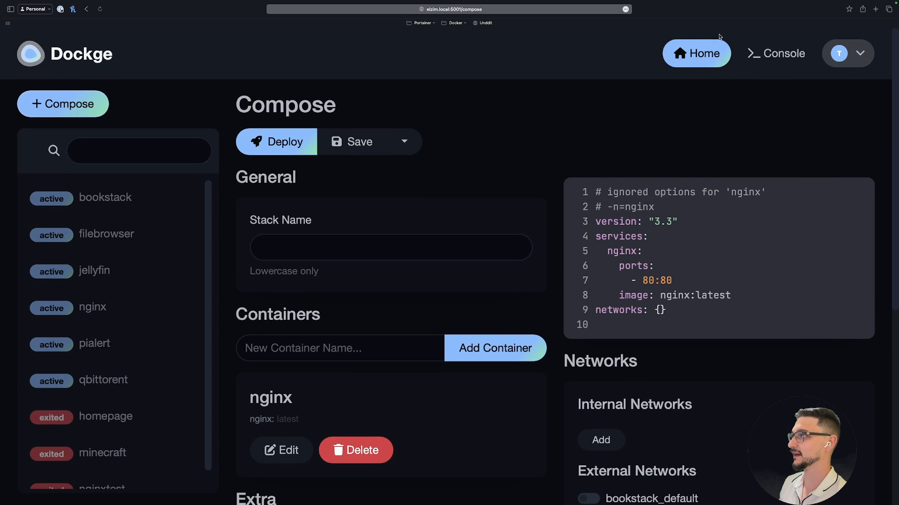
click(696, 53)
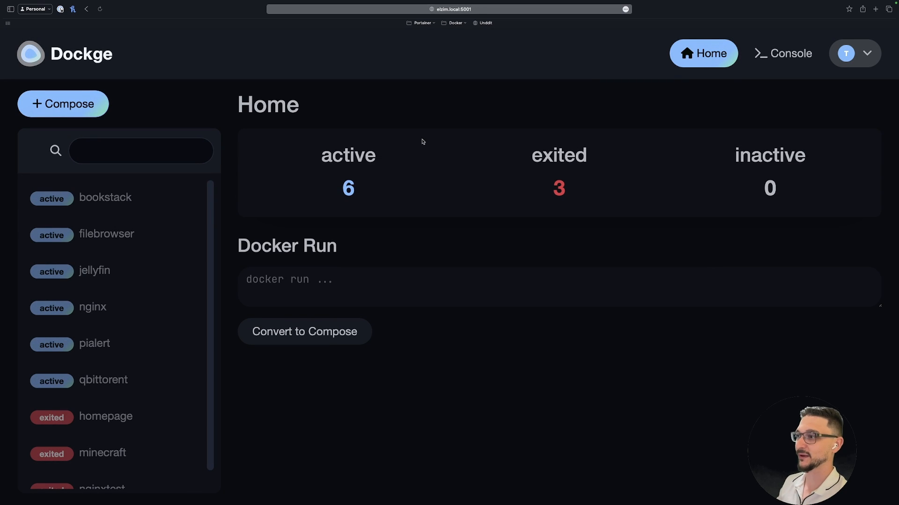
mouse_move(614, 221)
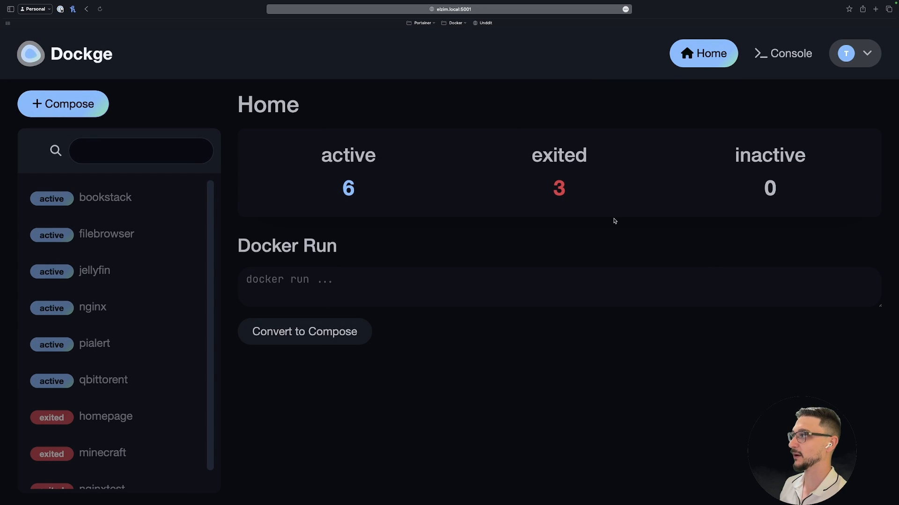
mouse_move(773, 54)
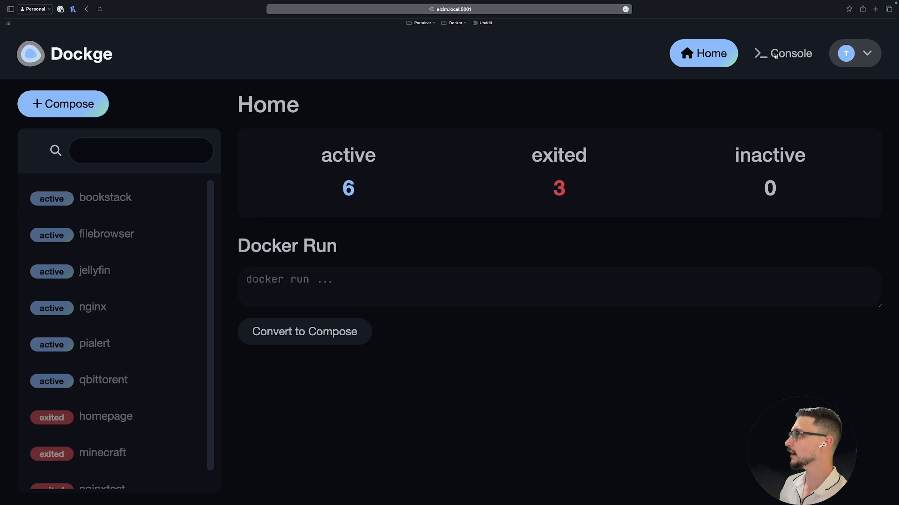
click(782, 52)
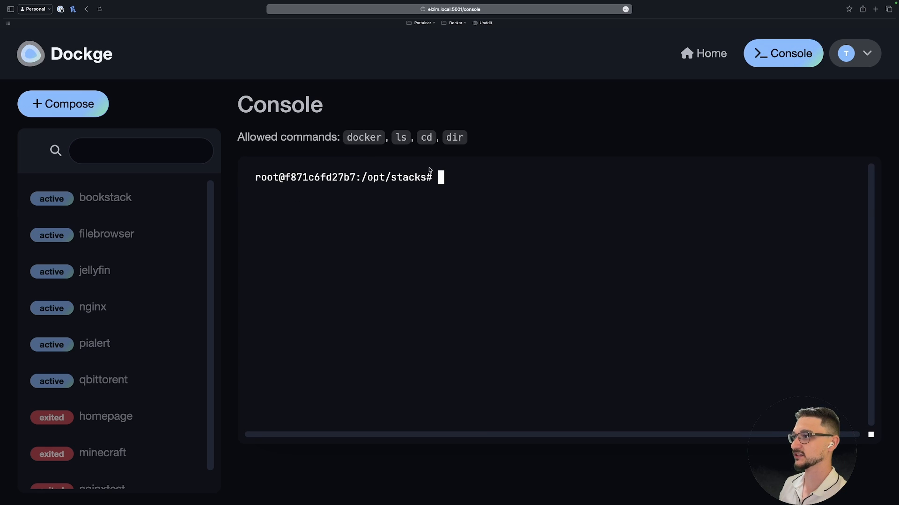
Step: Run ls in the console for /opt/stacks, then reach Settings from the user dropdown
text(ls)
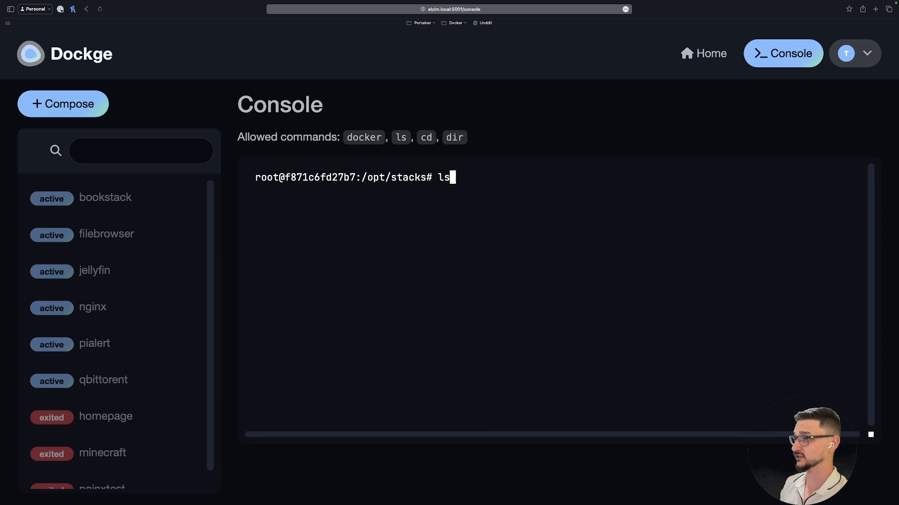
key(Return)
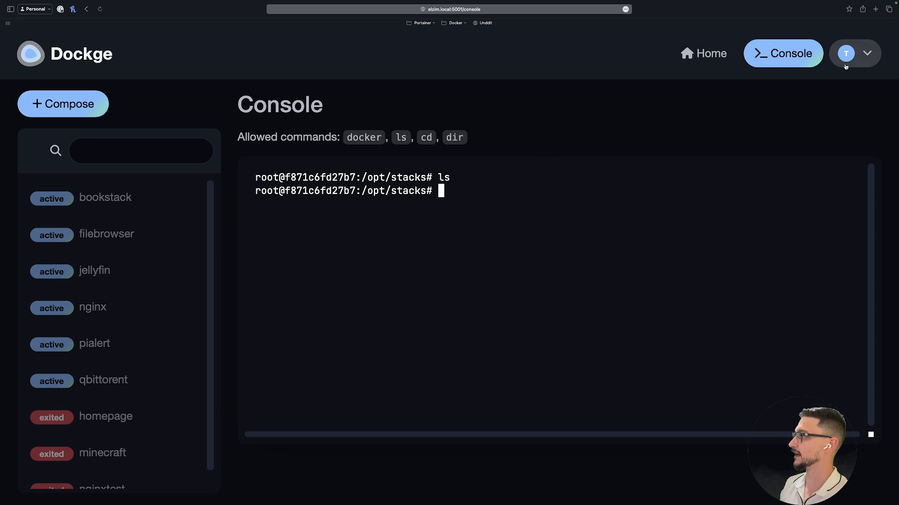
click(854, 53)
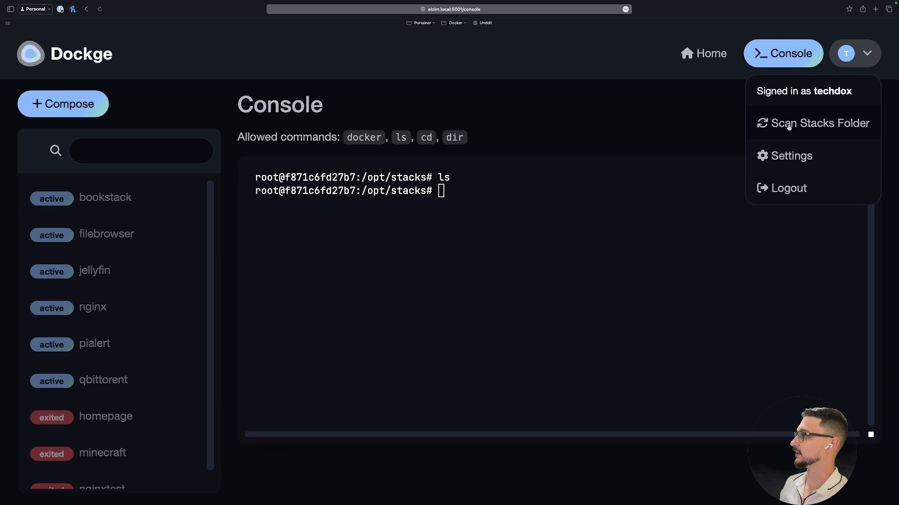
mouse_move(793, 130)
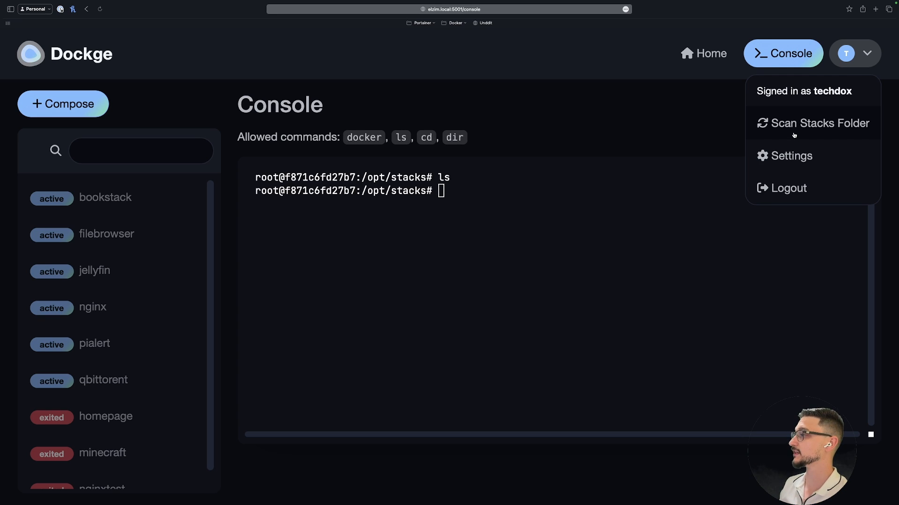
click(791, 156)
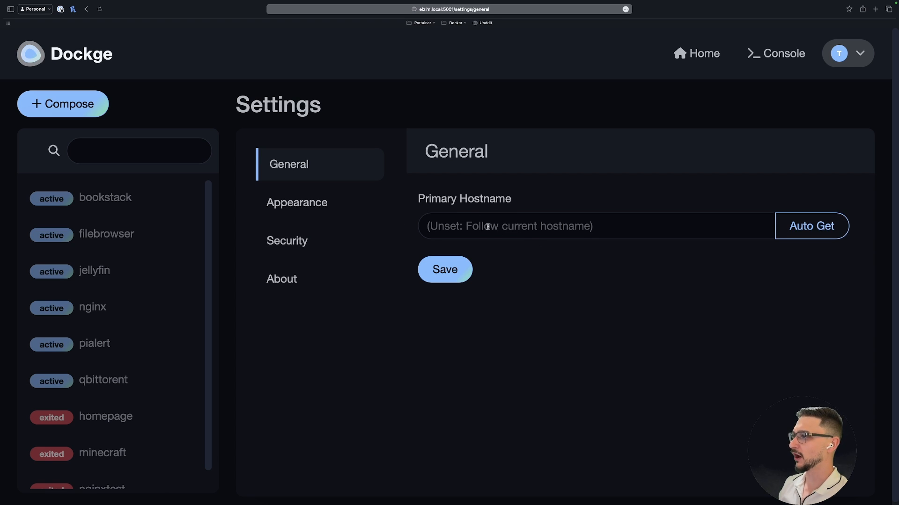
Step: Browse Appearance, Security and About (version 1.2.0) settings, then return to the Home dashboard
click(299, 202)
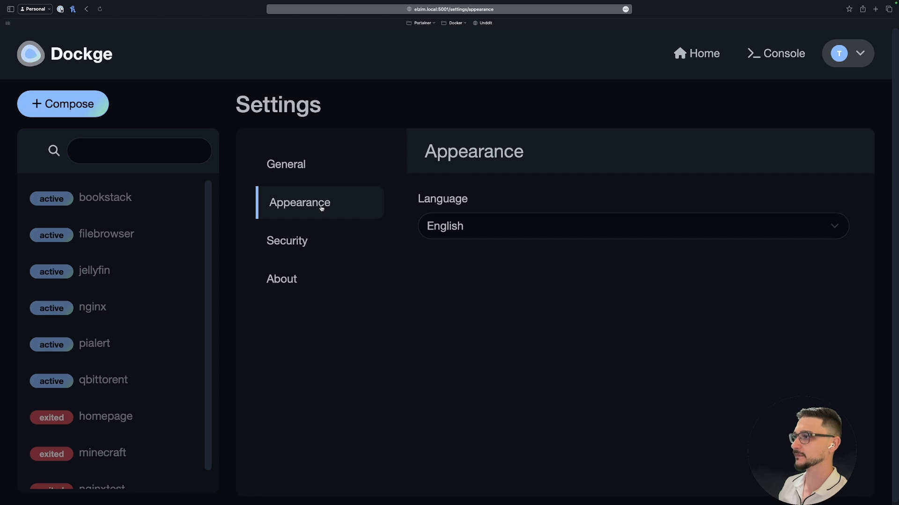
click(289, 241)
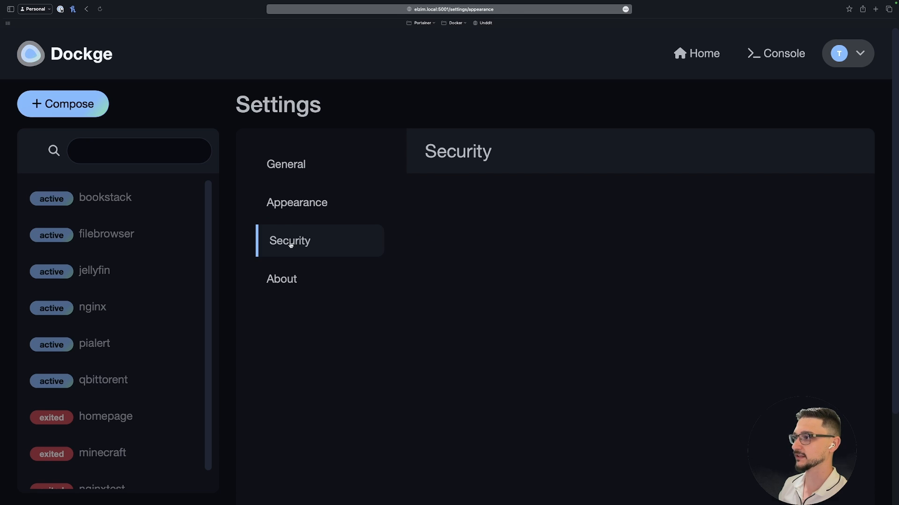
click(290, 240)
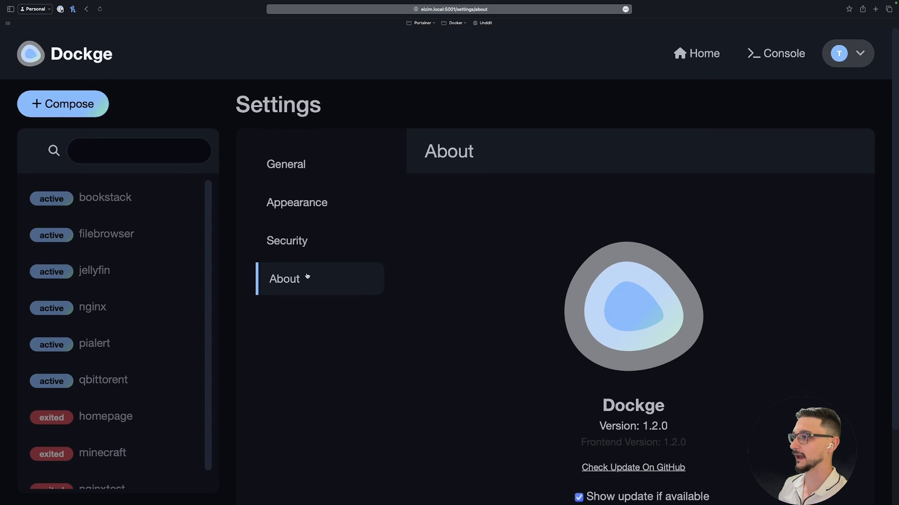
click(289, 241)
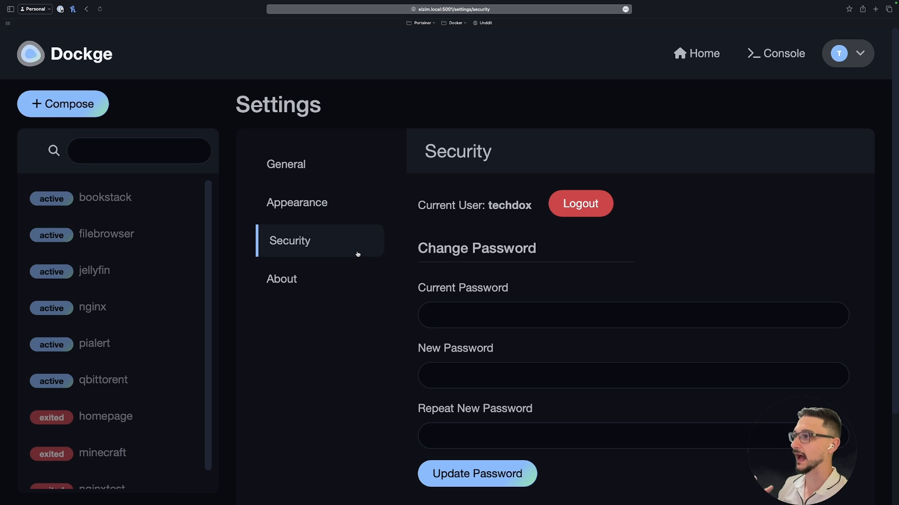
scroll(down, 3)
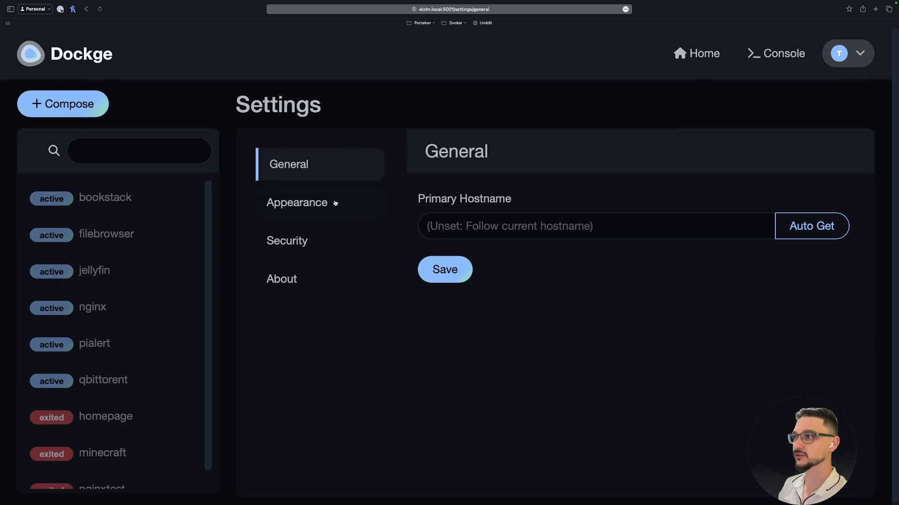
click(703, 53)
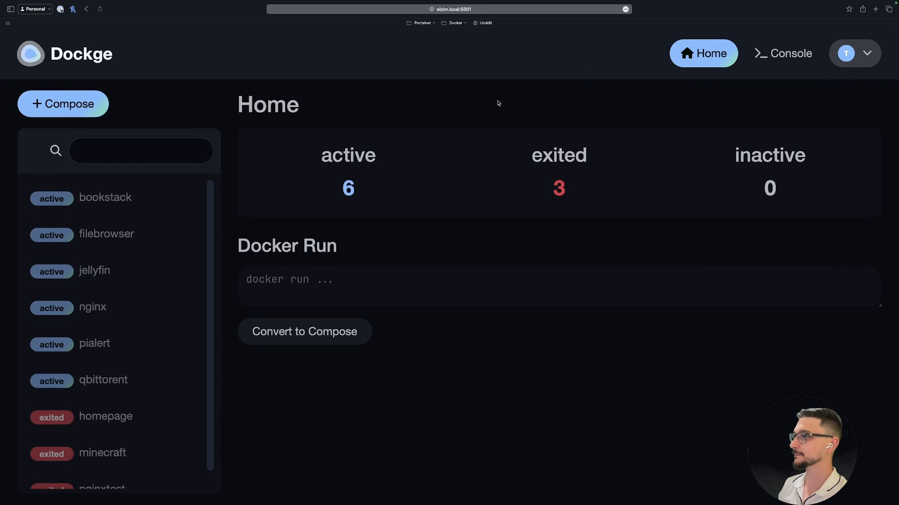
Step: Create a new compose stack named nginx-test with a container named nginx
click(62, 104)
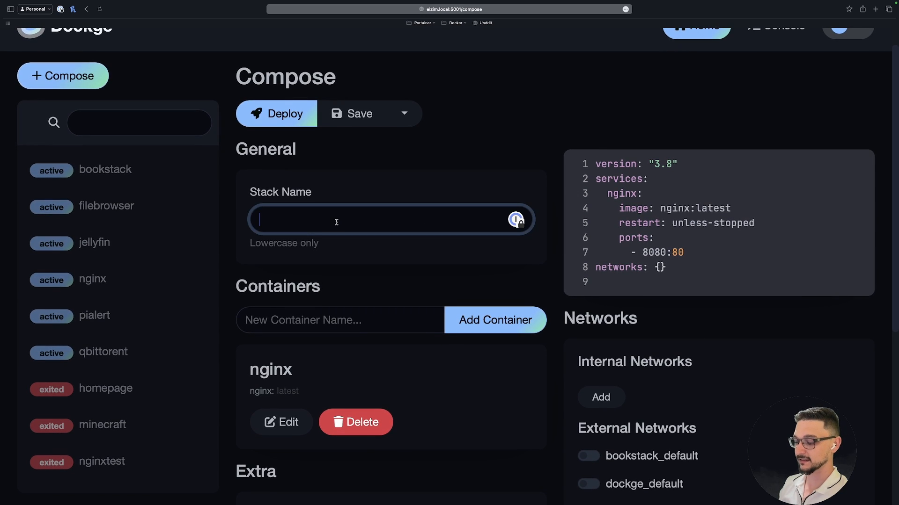
text(ng)
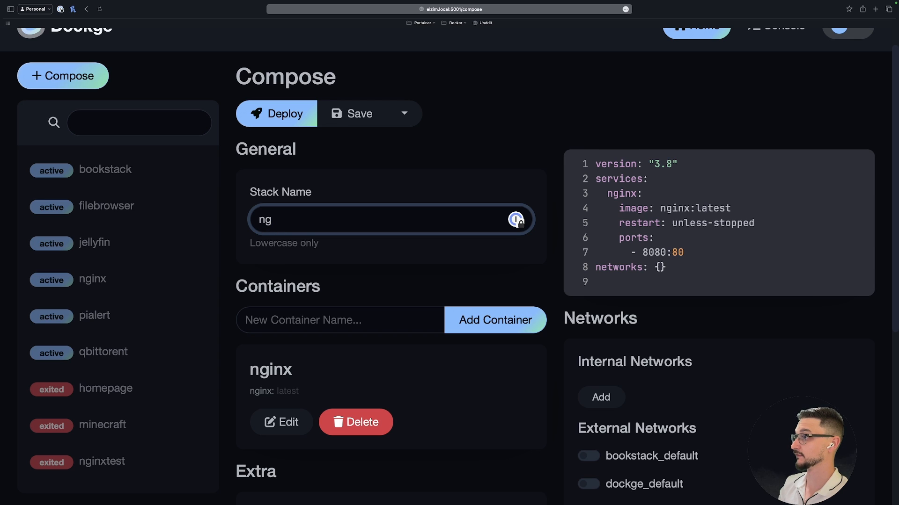
text(inx-test)
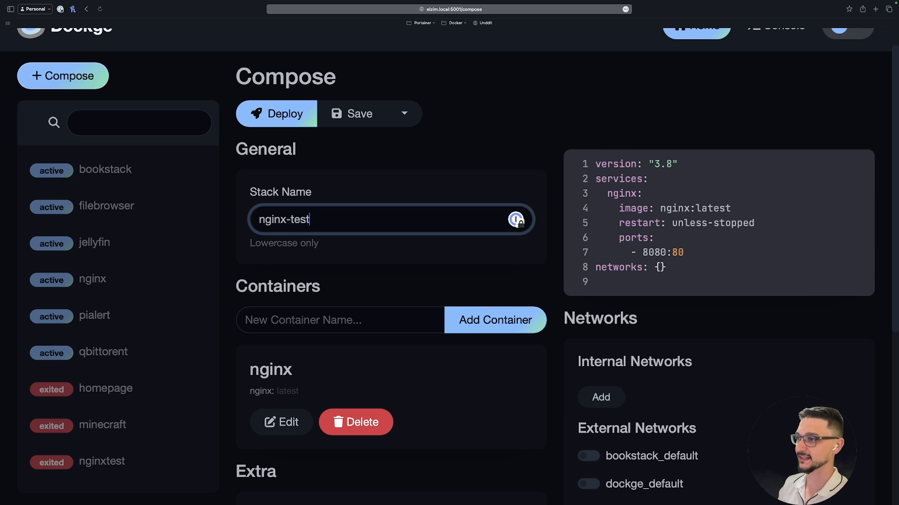
scroll(down, 3)
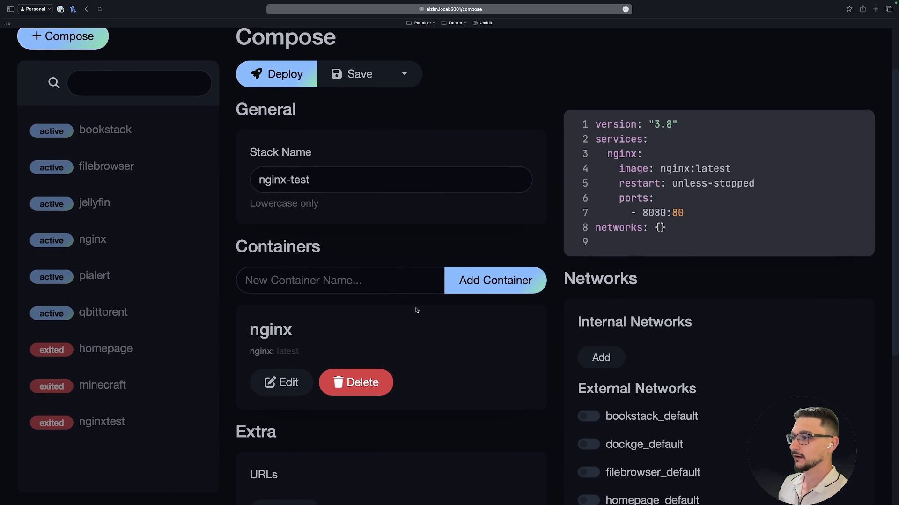
scroll(down, 3)
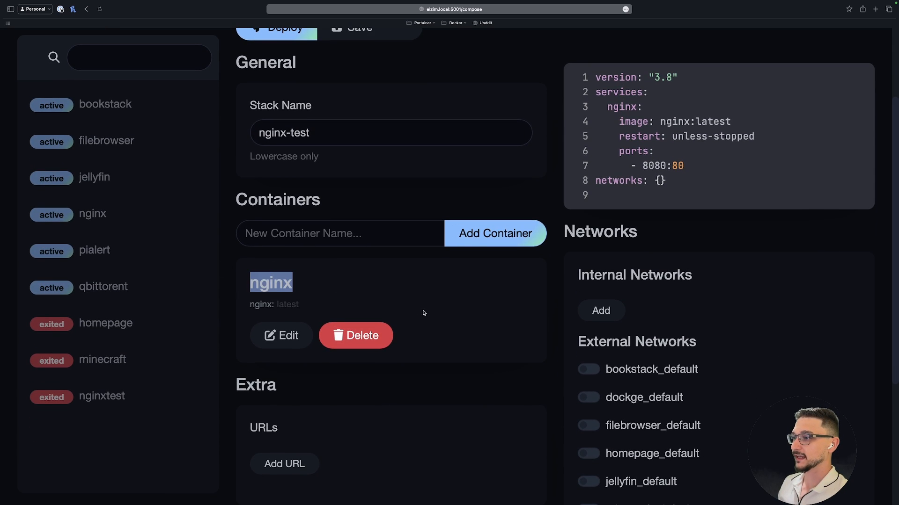
scroll(up, 3)
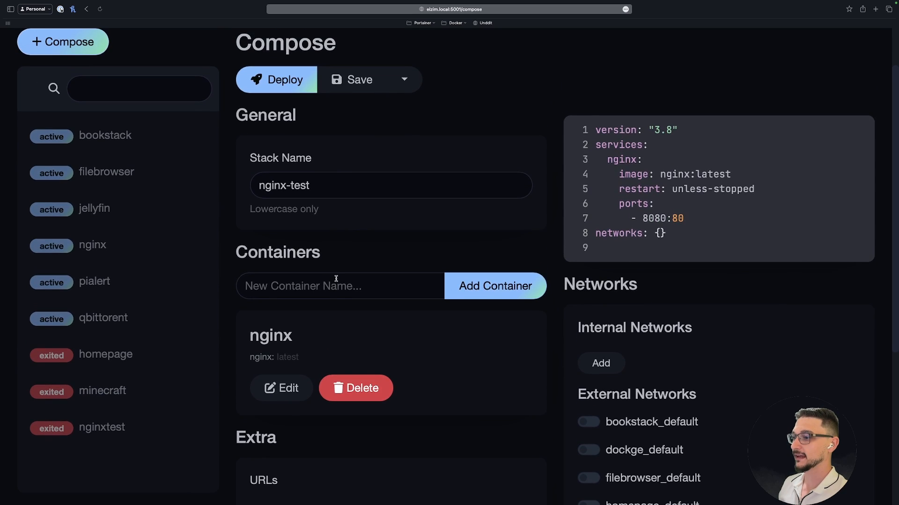
scroll(up, 3)
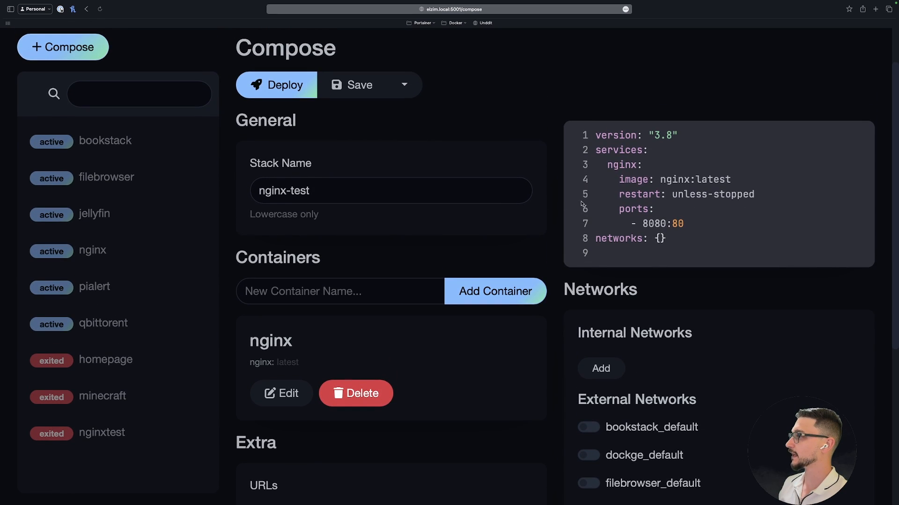
Step: Set the nginx container's image to nginx:latest in the compose draft
scroll(down, 3)
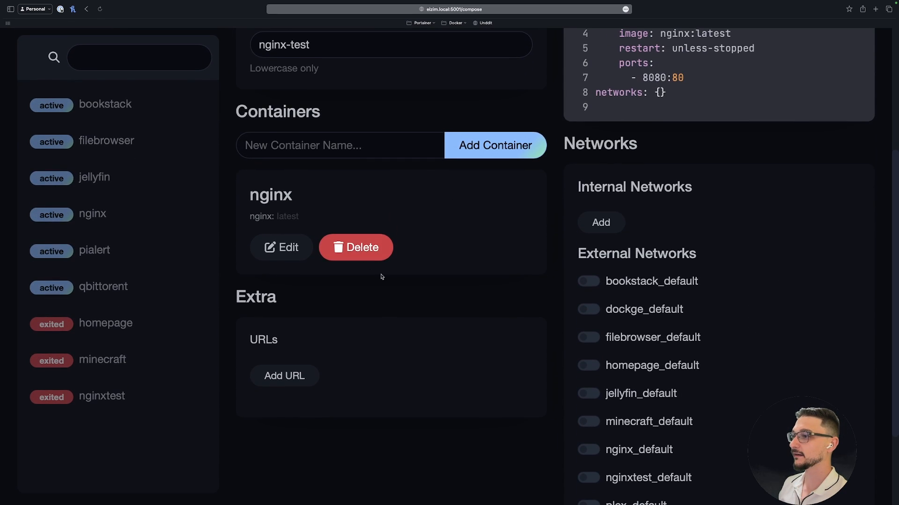
scroll(up, 3)
text(nginx-test:)
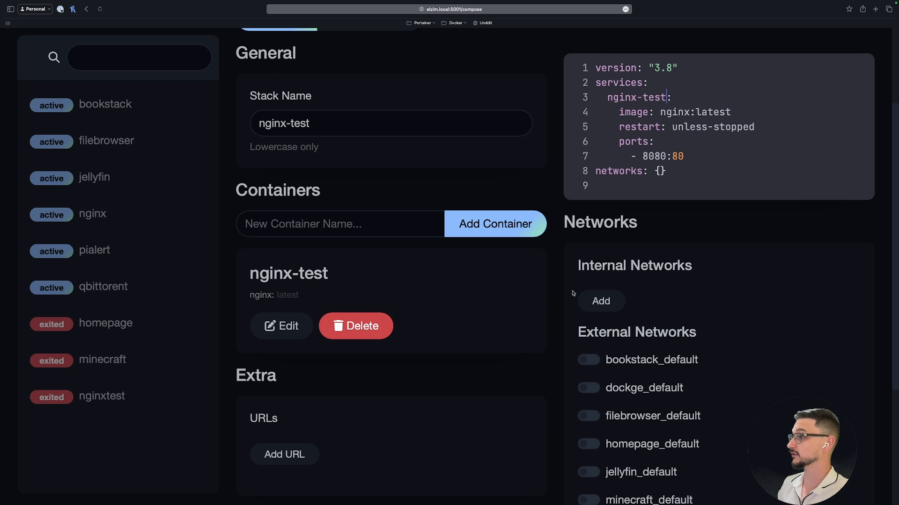
scroll(down, 3)
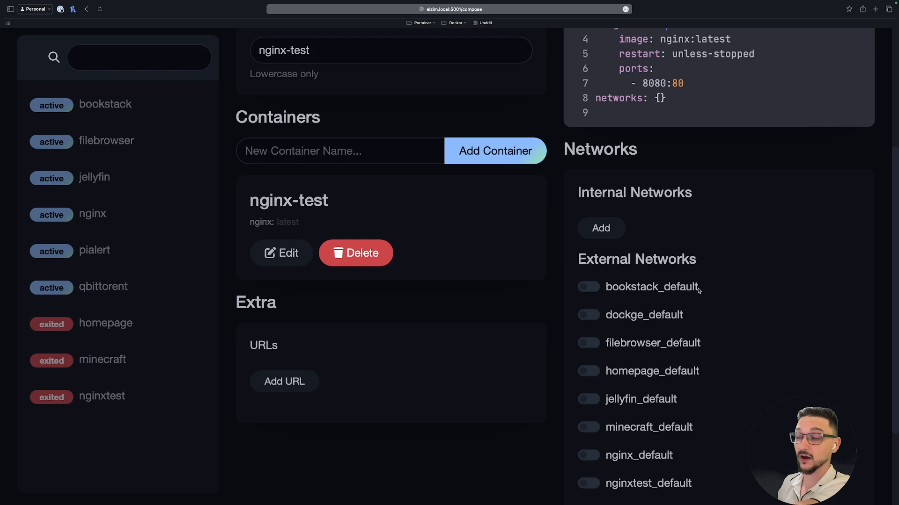
scroll(up, 3)
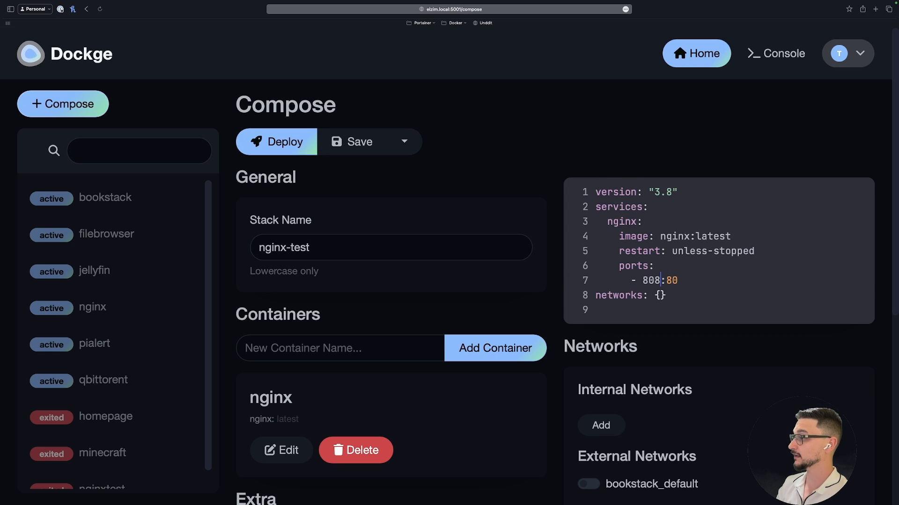
Step: Publish the nginx container on host port mapping 8085:80
scroll(down, 3)
text(0)
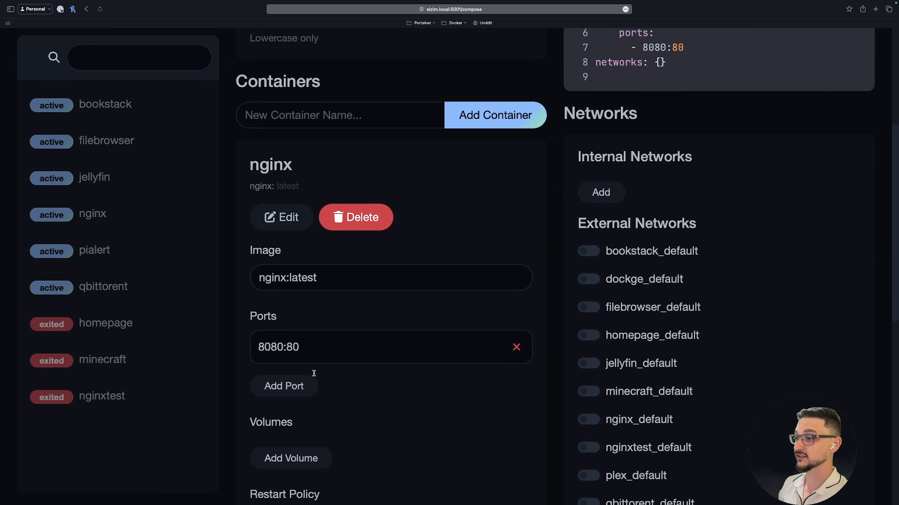
scroll(down, 3)
text(5)
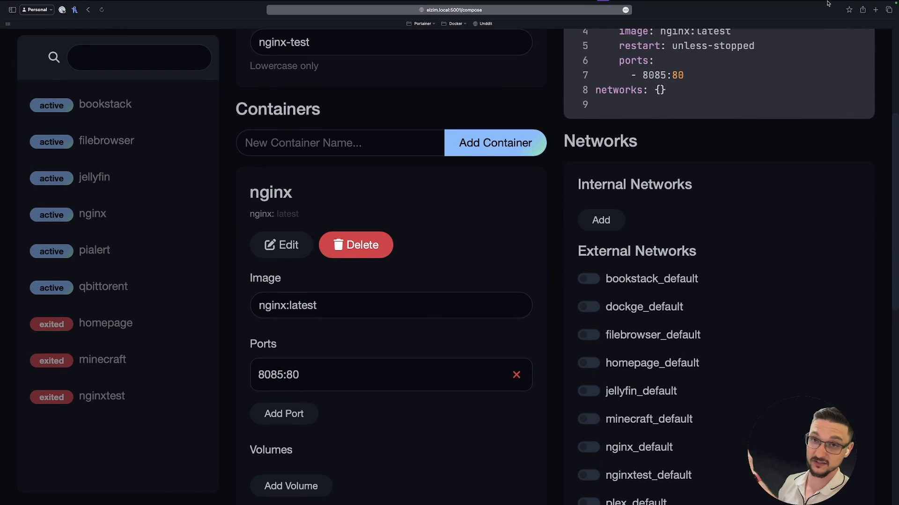
scroll(up, 3)
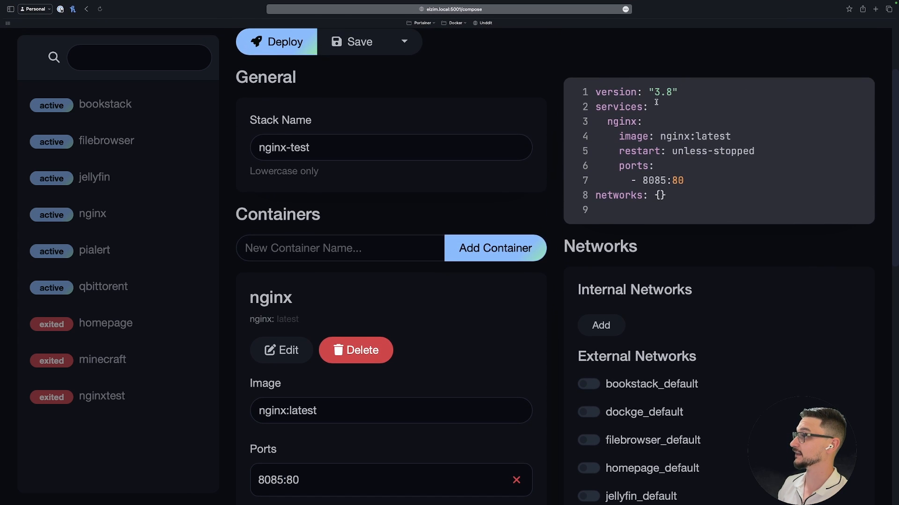
scroll(down, 3)
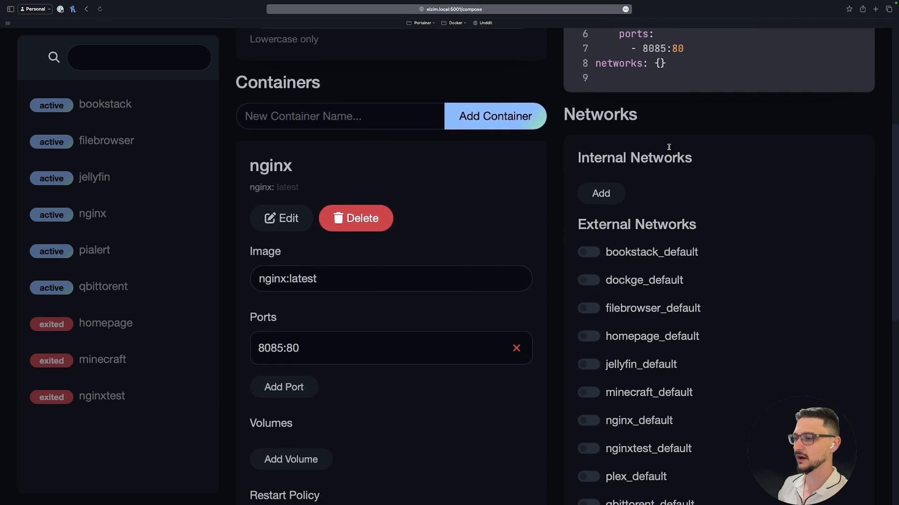
scroll(down, 3)
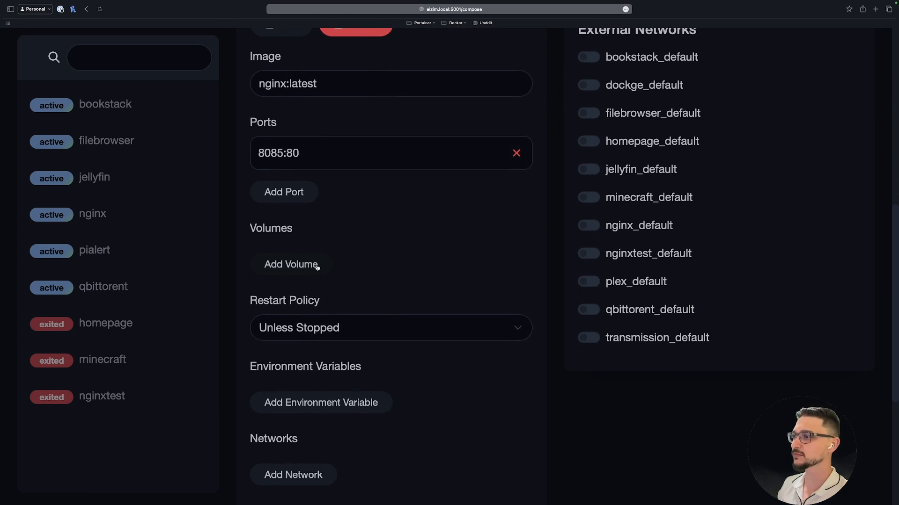
click(290, 264)
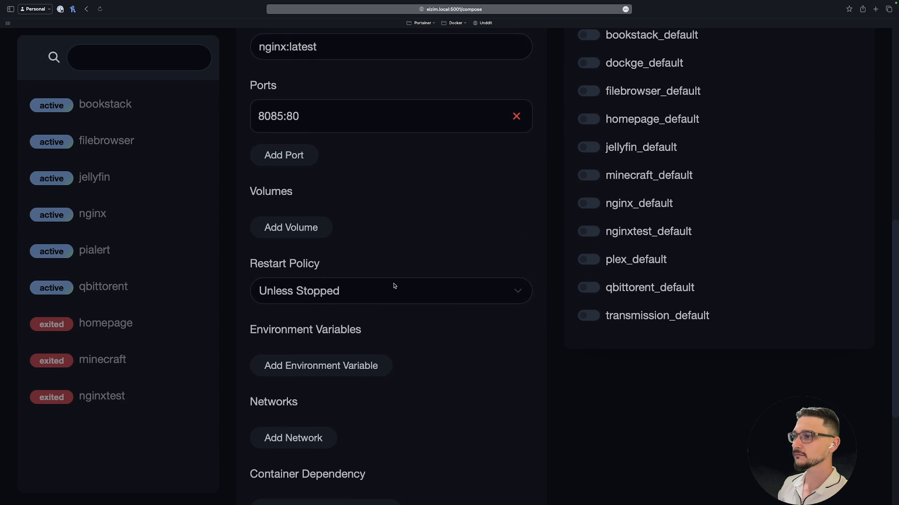
Step: Set the nginx container's restart policy to Always, reflected in the compose YAML
click(390, 290)
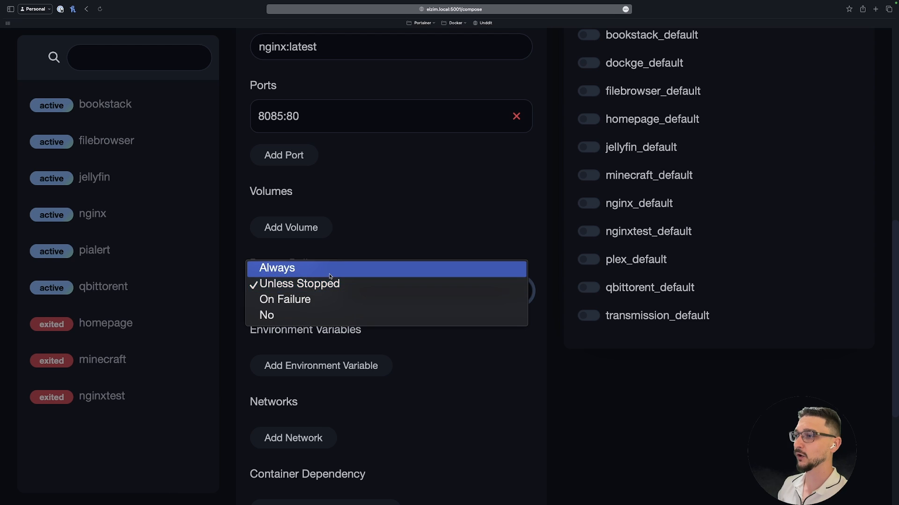
click(277, 268)
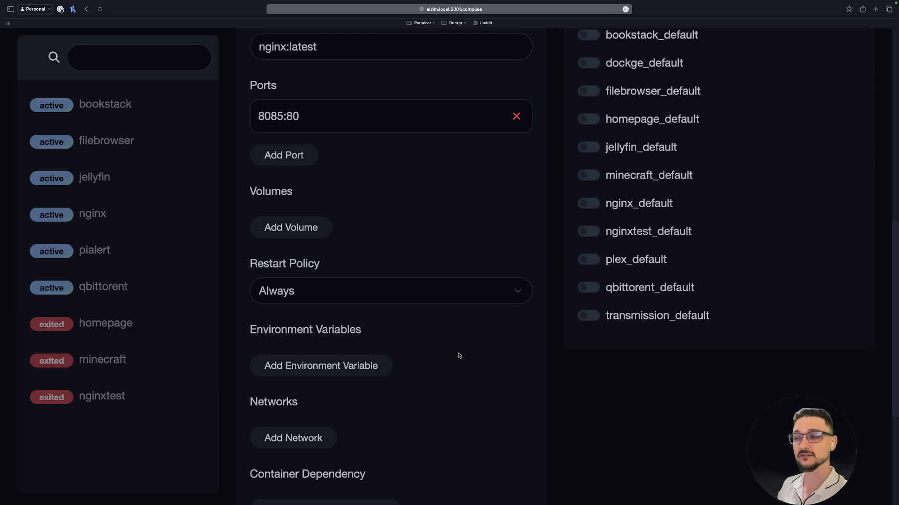
scroll(down, 3)
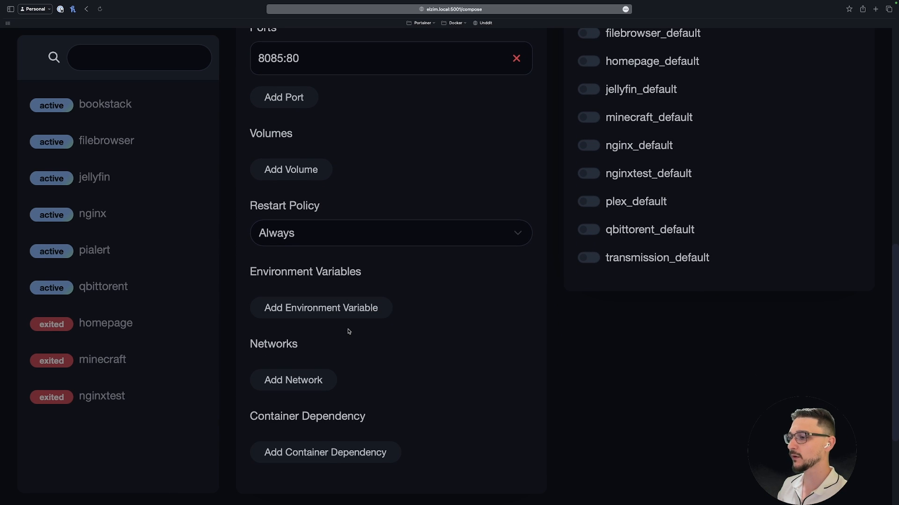
scroll(up, 3)
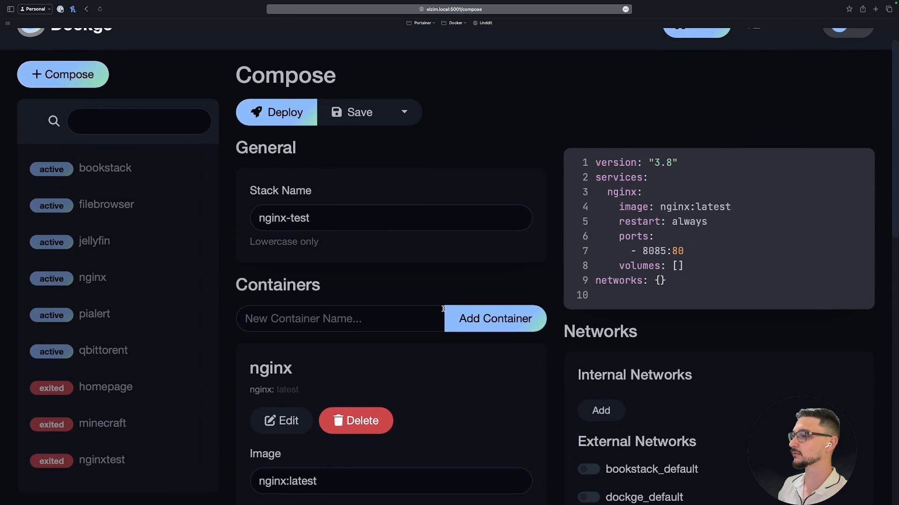
Step: Deploy the nginx-test stack and review its running nginx container and request logs
scroll(up, 3)
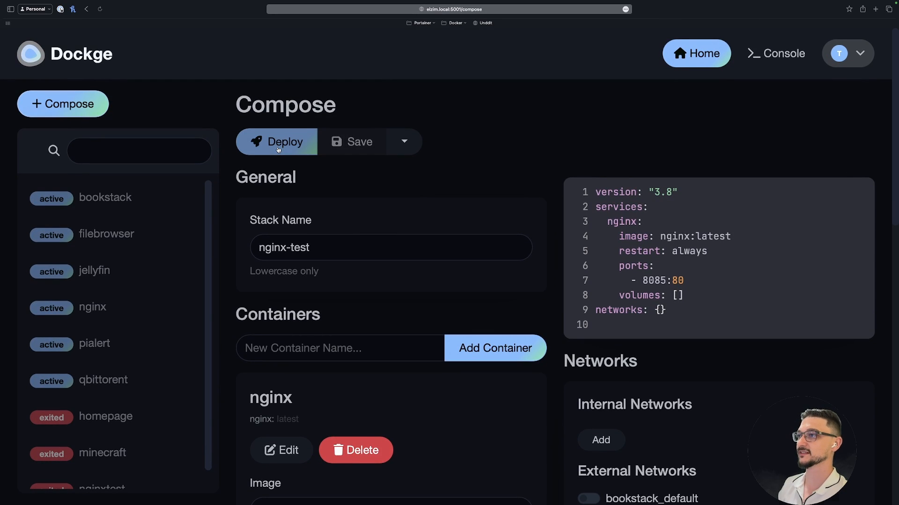
click(277, 141)
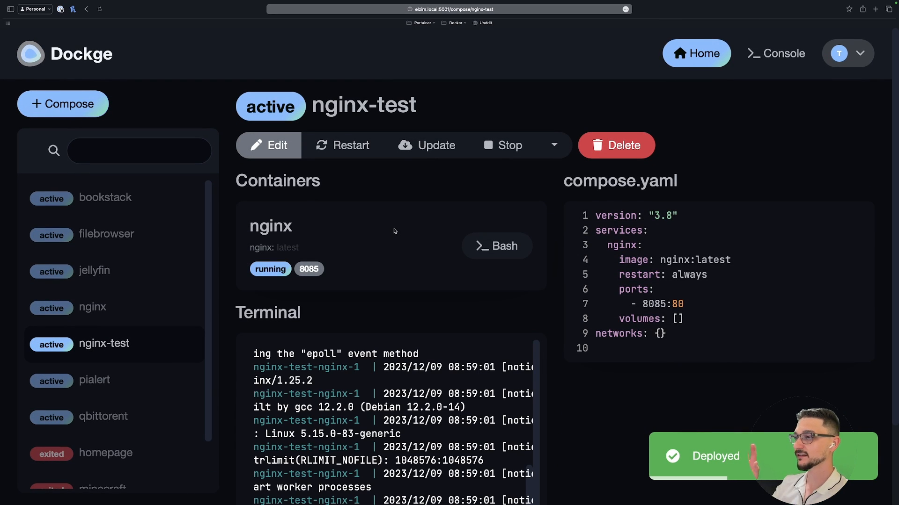
scroll(down, 3)
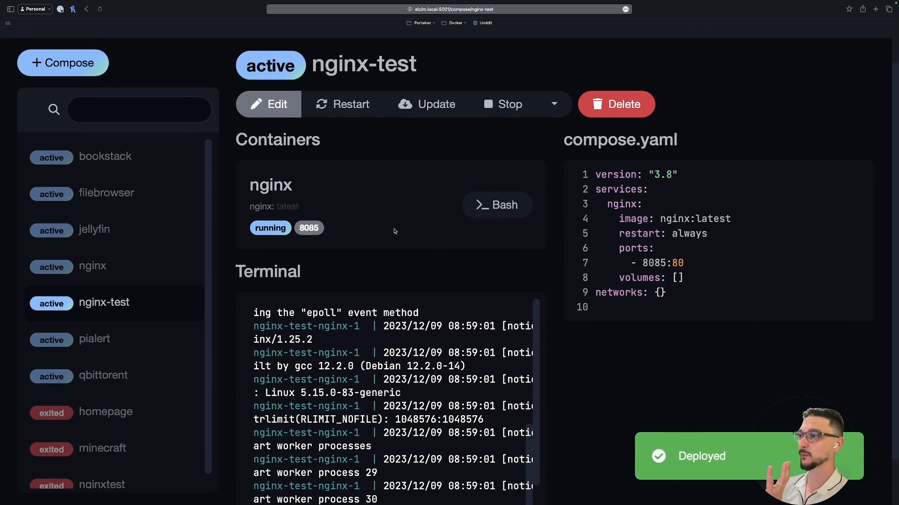
scroll(down, 3)
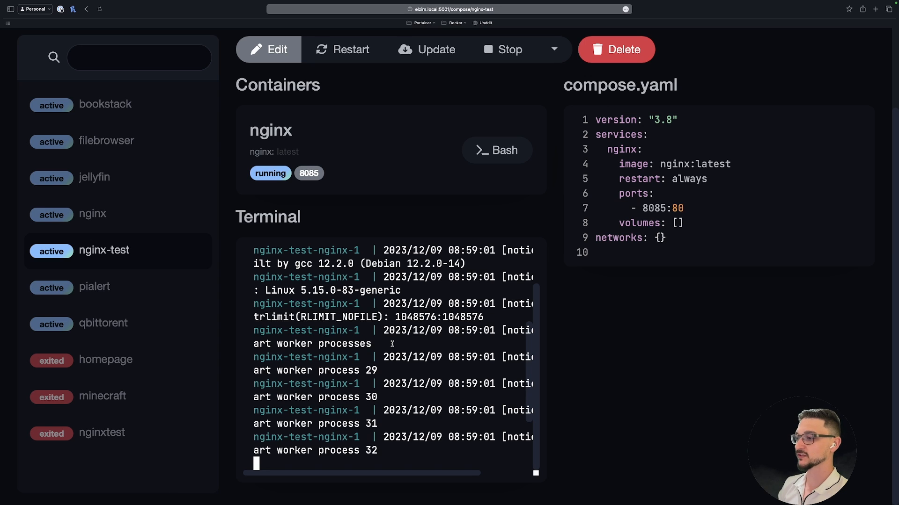
scroll(right, 3)
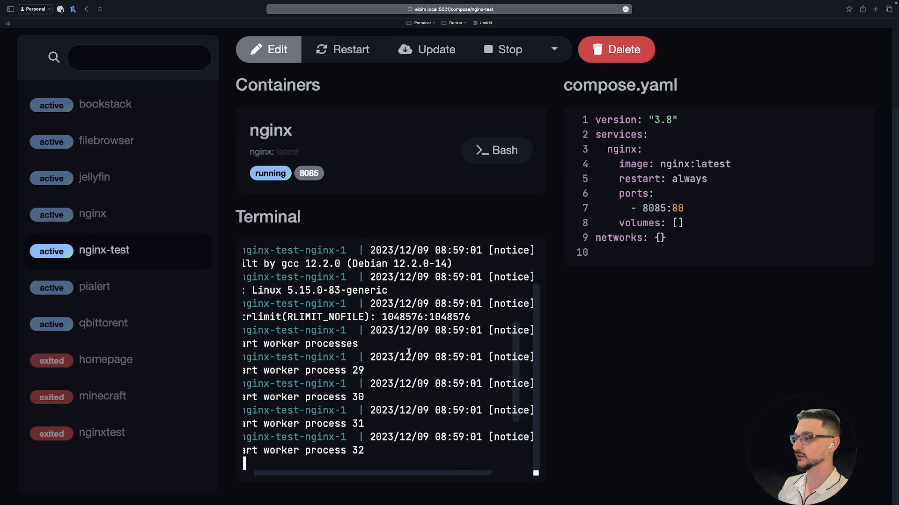
scroll(up, 3)
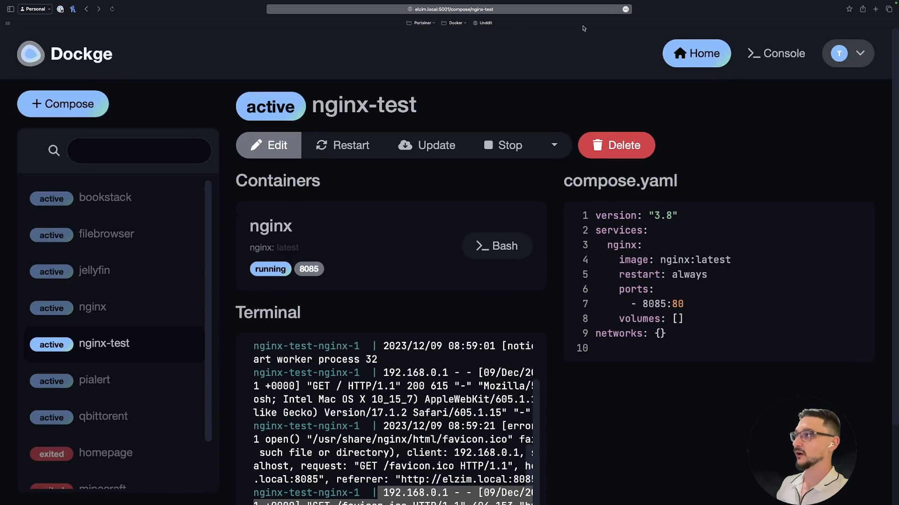
click(703, 52)
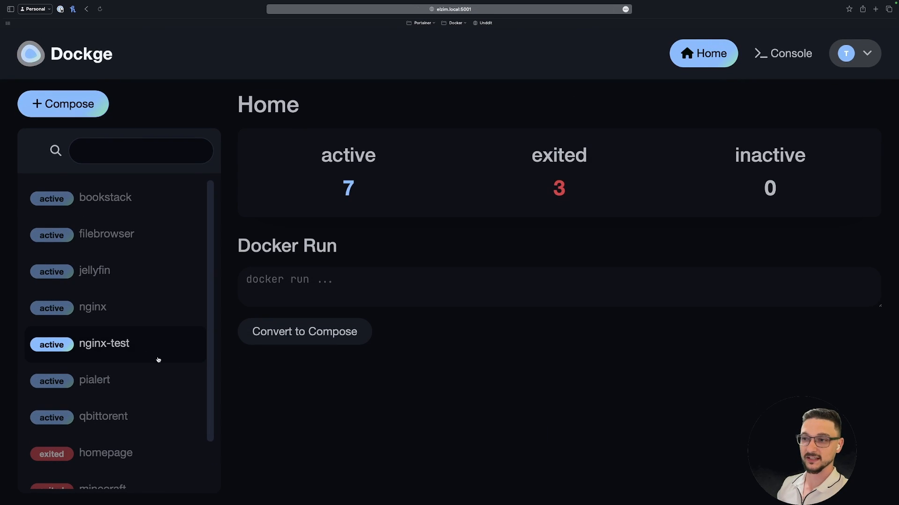
mouse_move(168, 350)
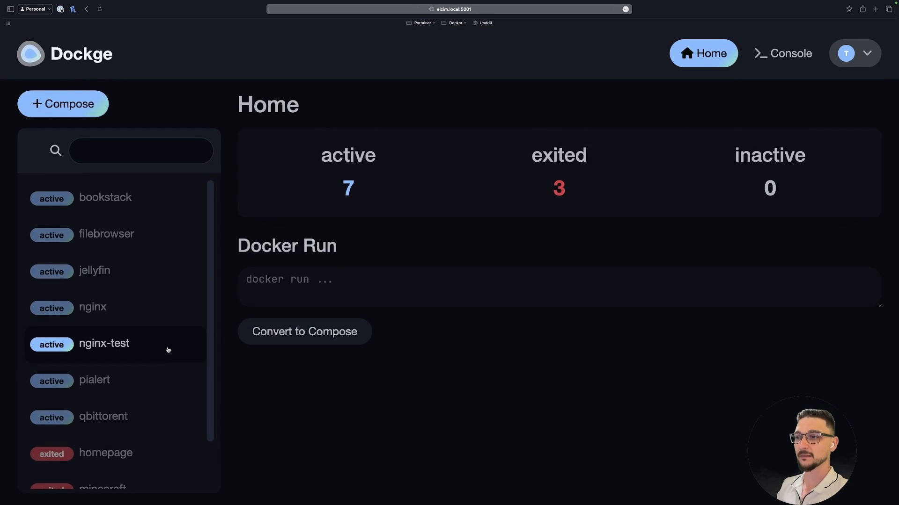
mouse_move(67, 205)
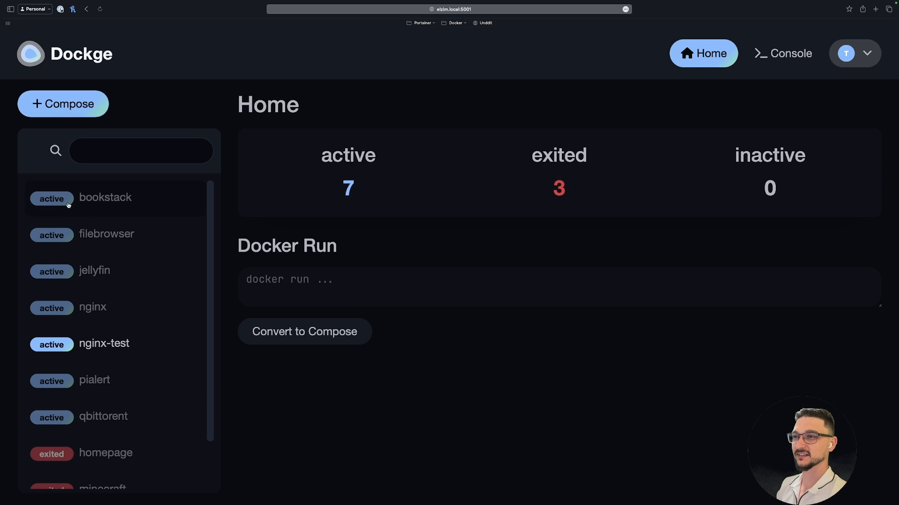
click(104, 344)
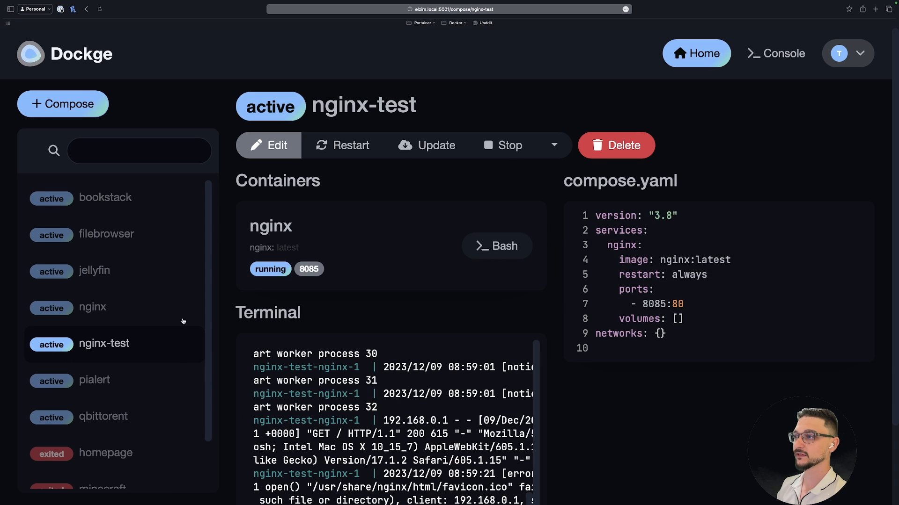
mouse_move(286, 131)
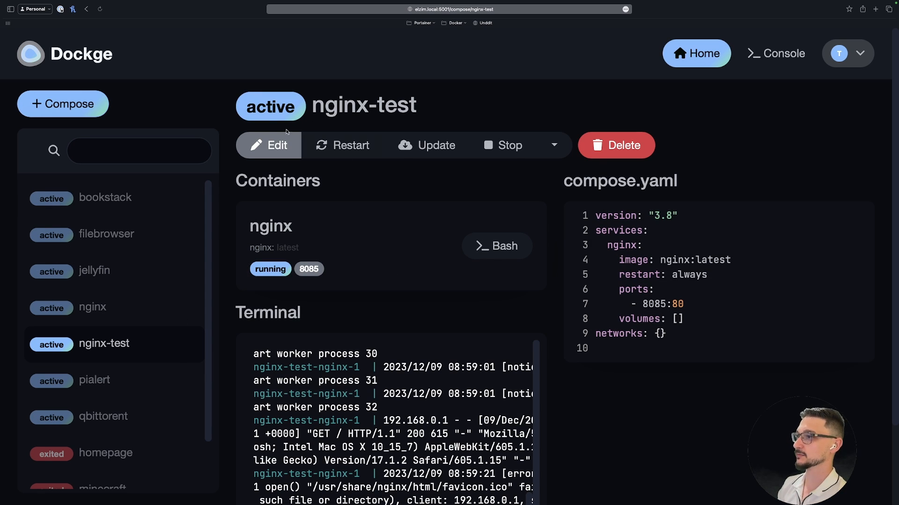
click(269, 145)
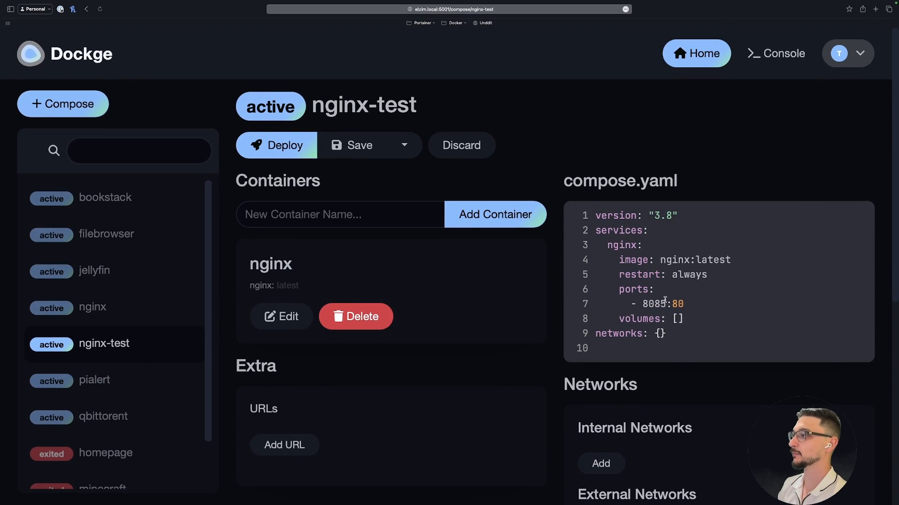
click(280, 145)
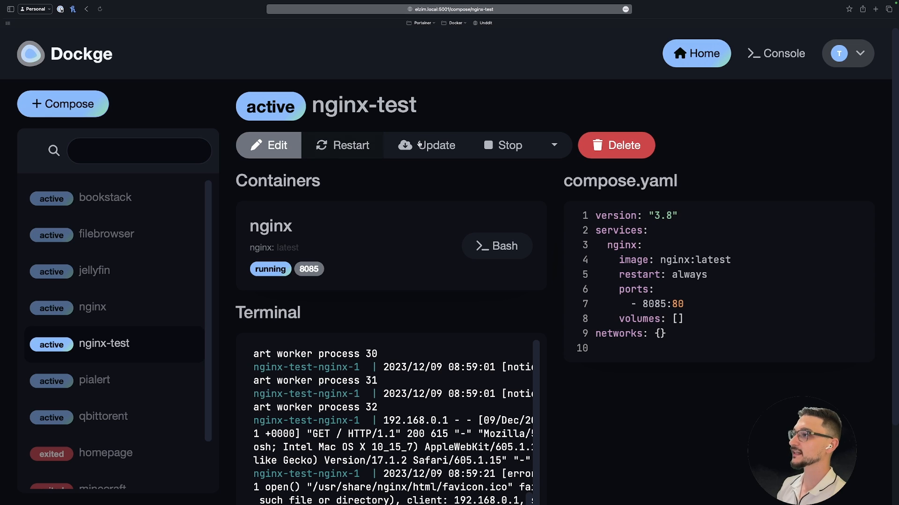
Step: Update the nginx-test stack, re-pulling the nginx image and recreating the container
click(427, 145)
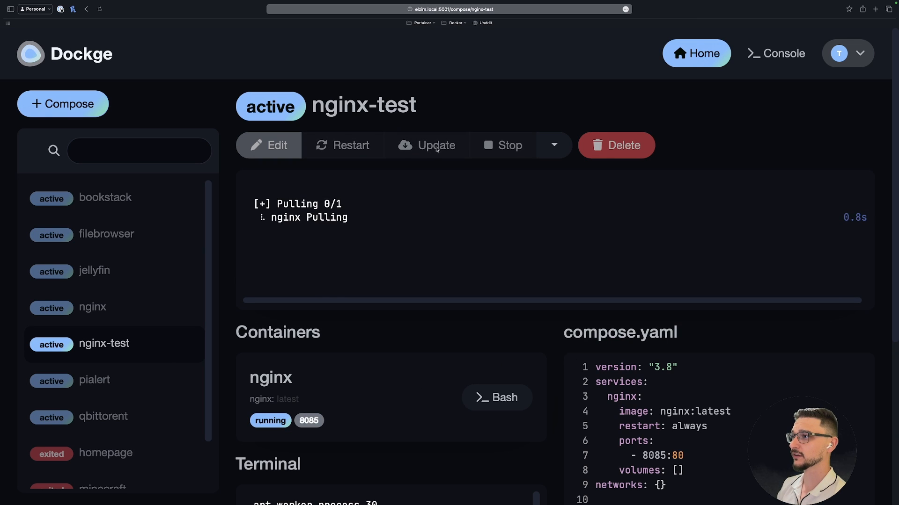
mouse_move(408, 227)
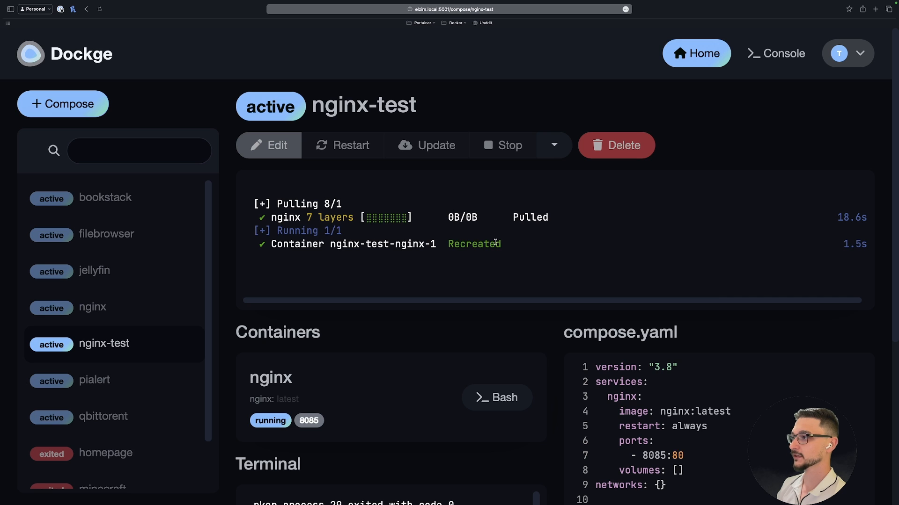
click(427, 145)
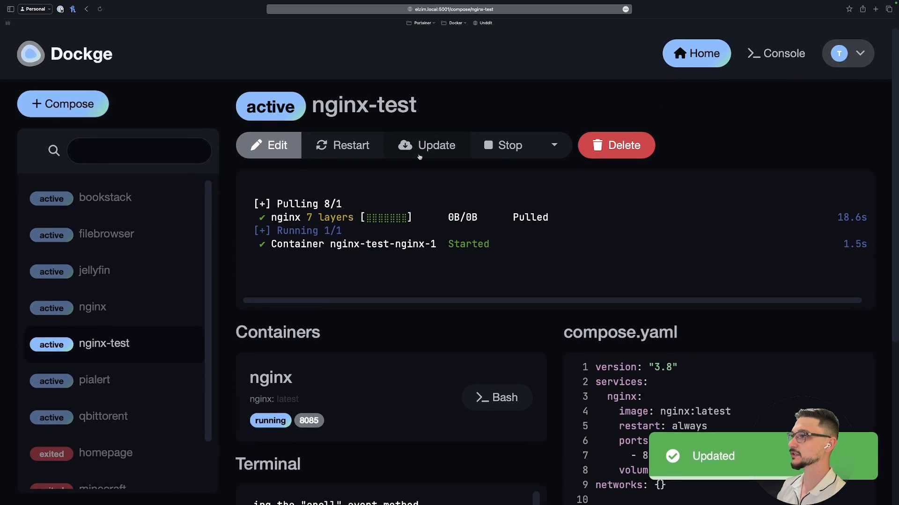
click(554, 145)
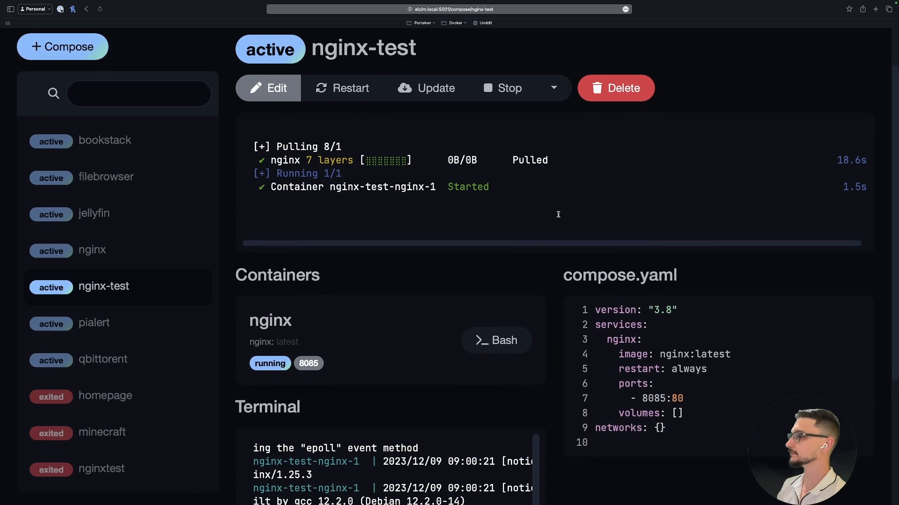
Step: Open a bash shell inside the running nginx container
scroll(down, 3)
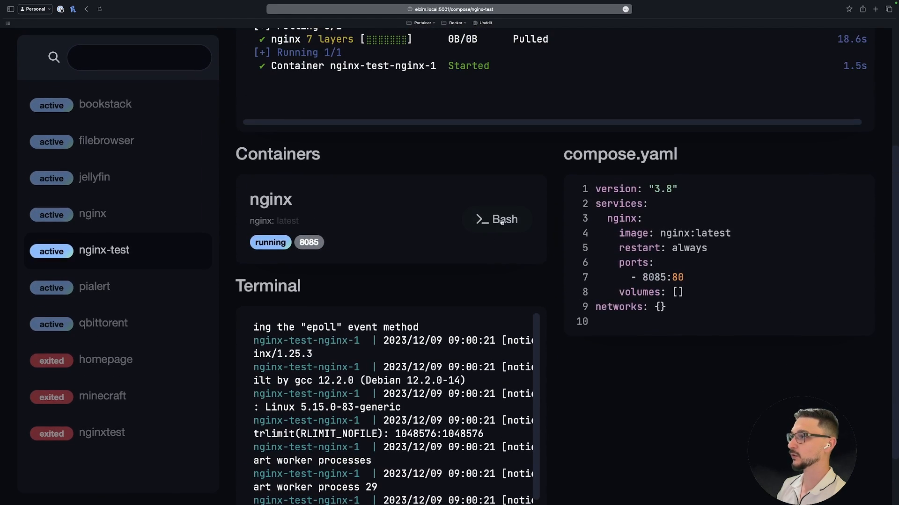
click(496, 219)
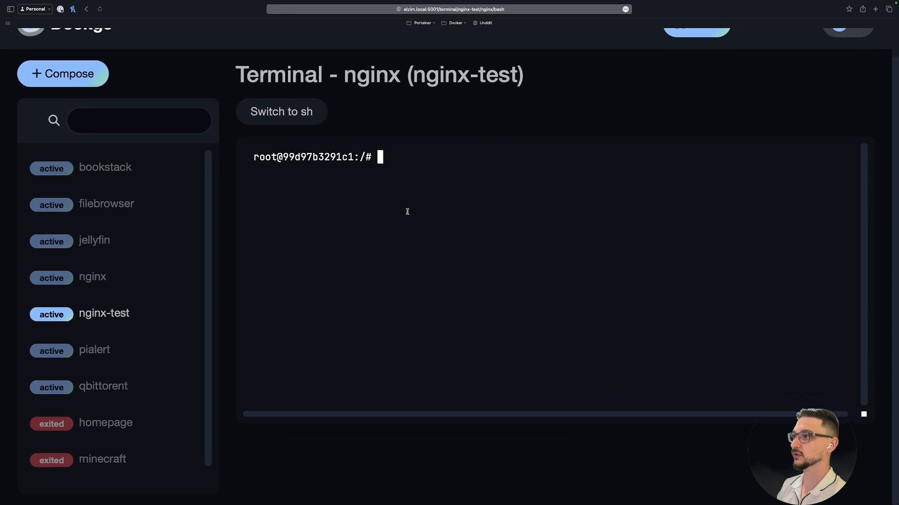
scroll(up, 3)
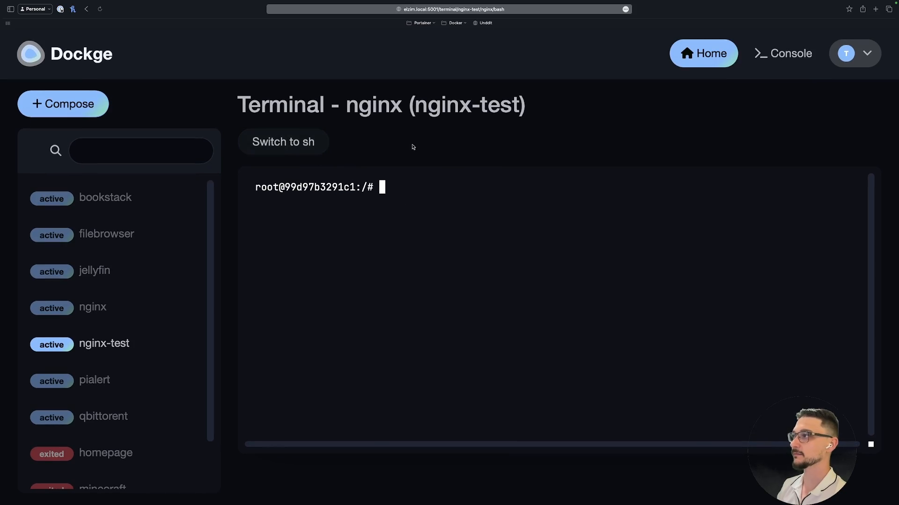